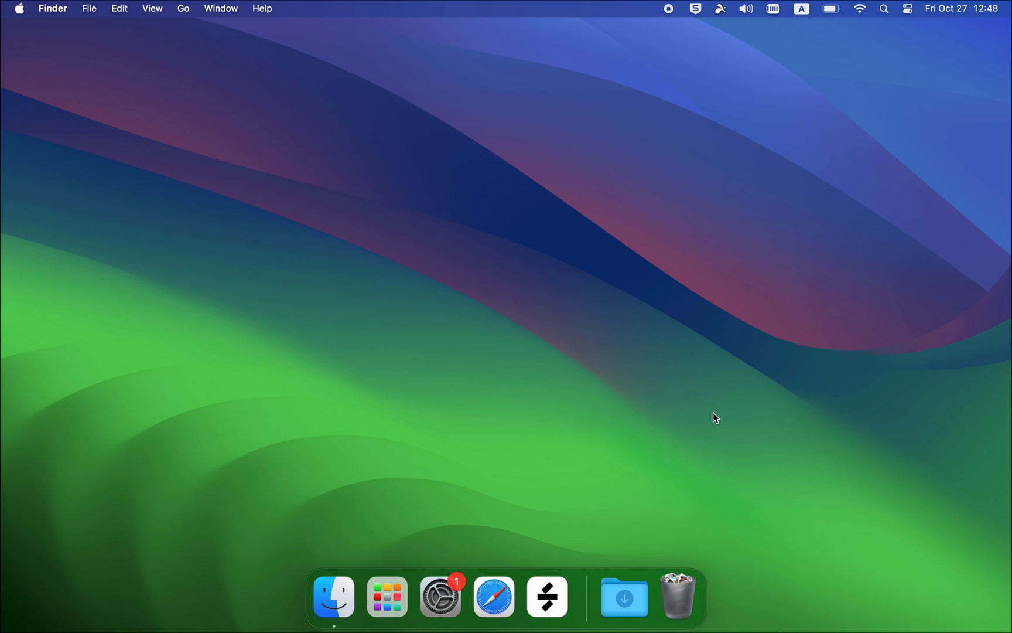
mouse_move(672, 460)
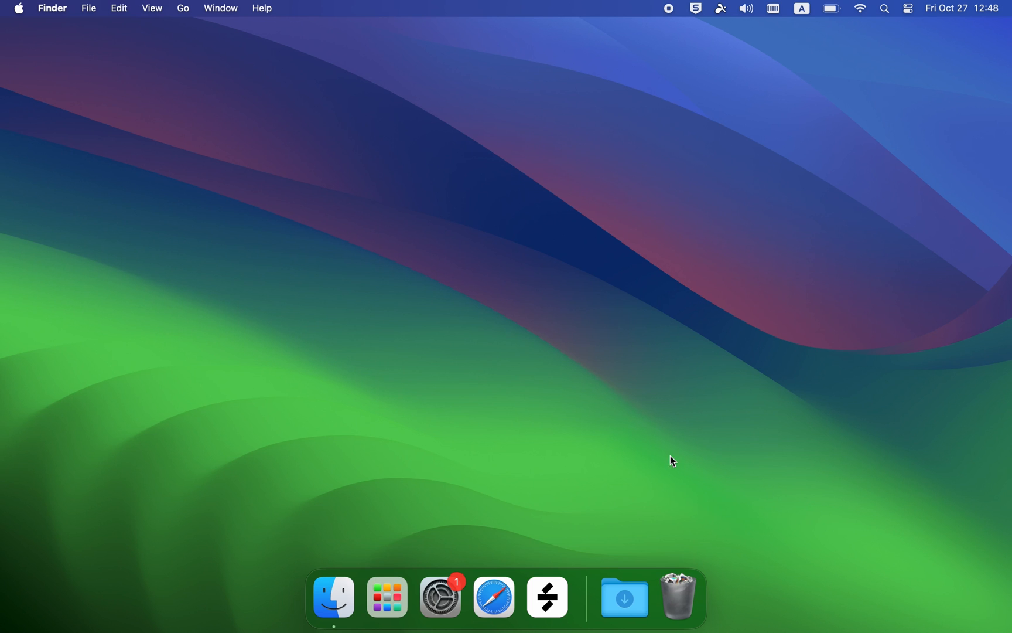
mouse_move(546, 596)
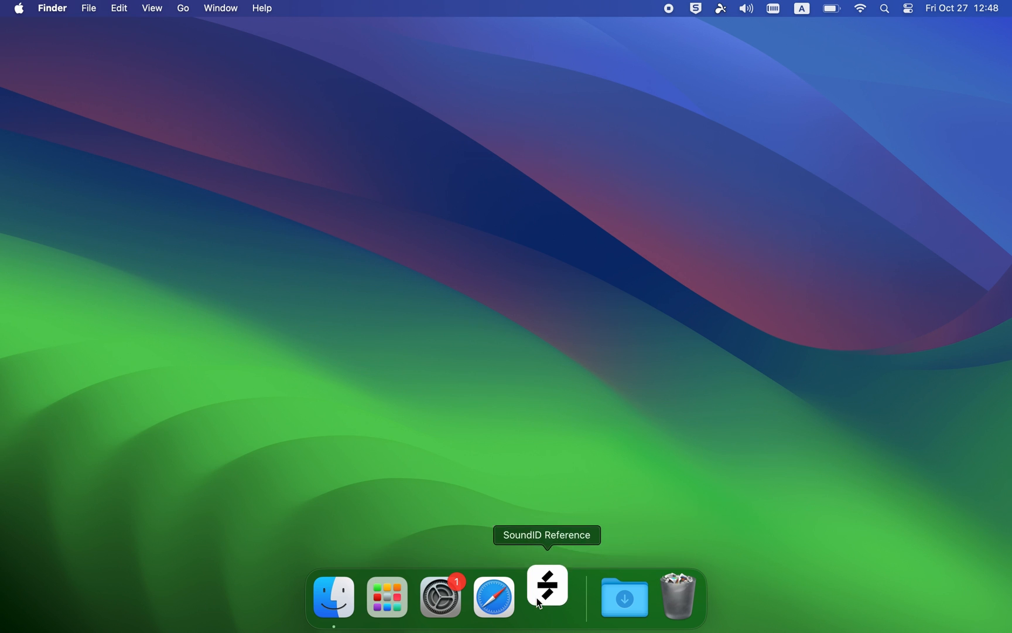
Step: Launch SoundID Reference from the Dock, then bring up the Sonarworks Integrations page in Safari
left_click(546, 596)
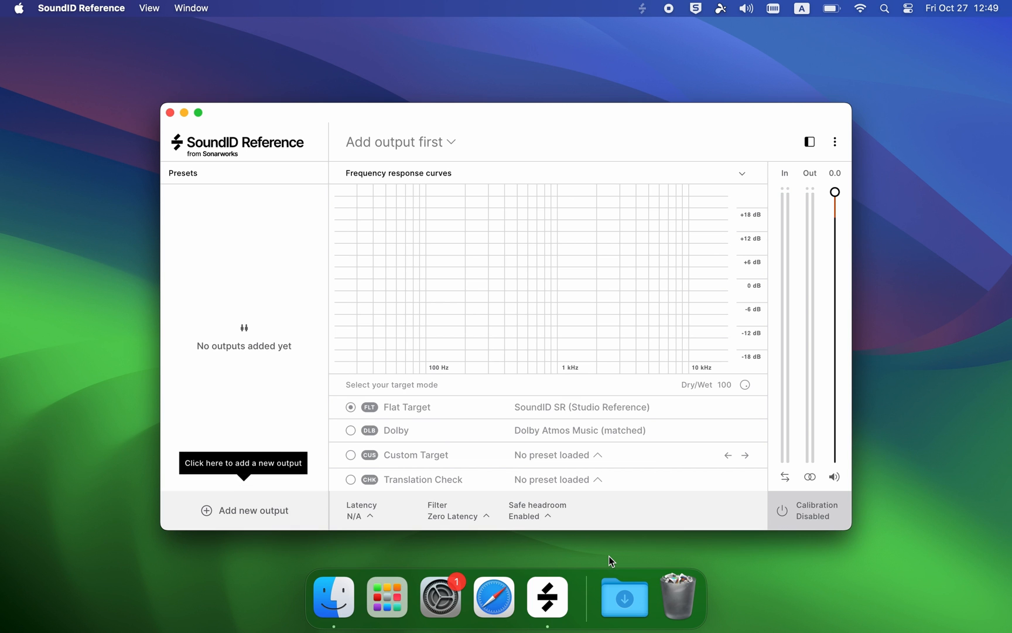
left_click(493, 596)
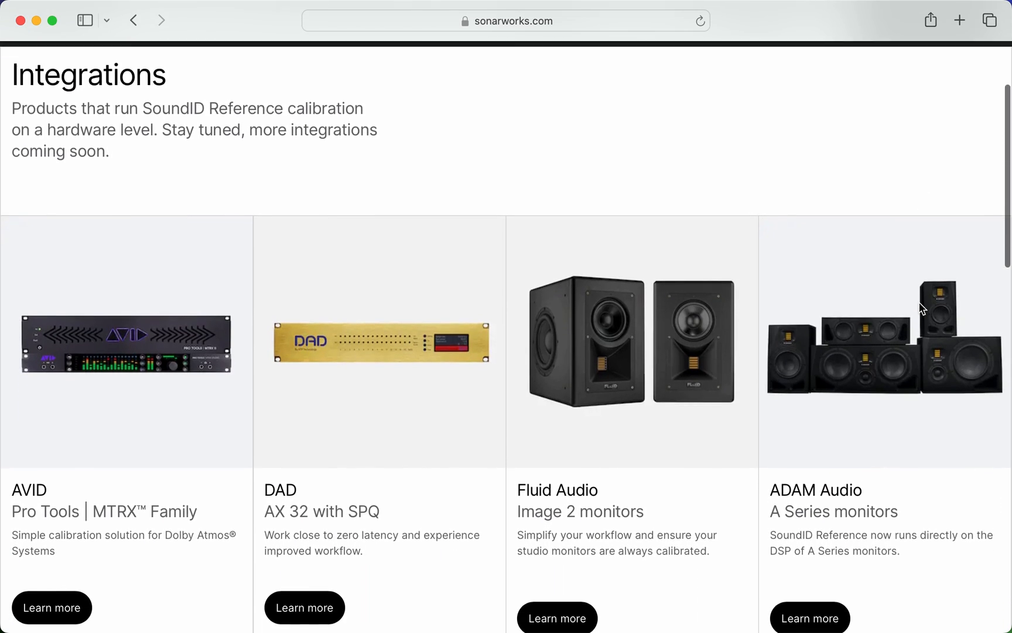
Step: Scroll the sonarworks.com Integrations section down to the hardware product cards
scroll("down", 3)
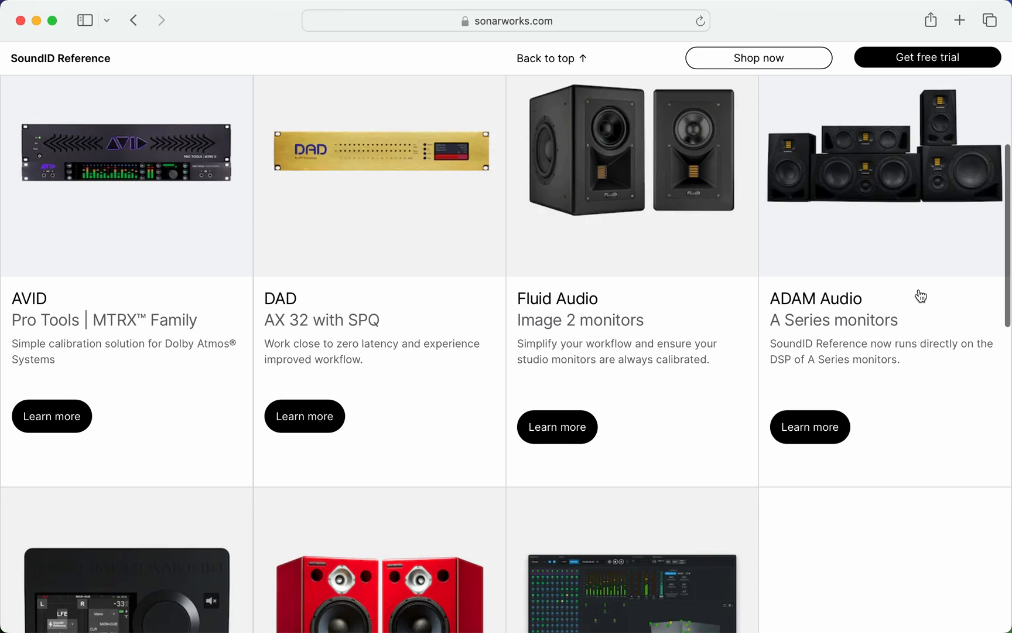
scroll("down", 3)
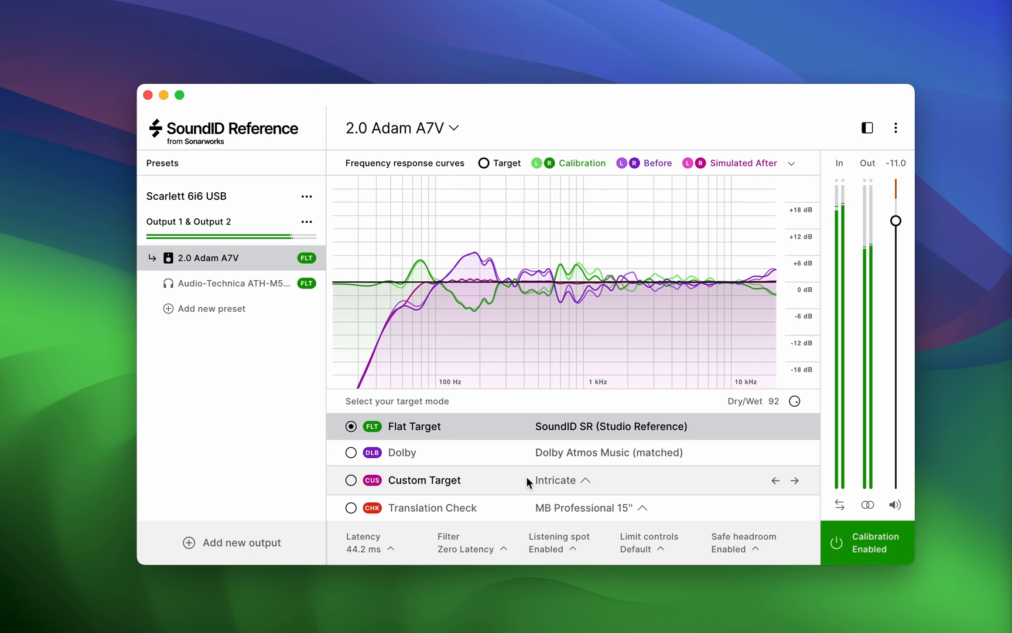
Step: Export the 2.0 Adam A7V preset to ADAM Audio A Series, leaving SoundID Reference disabled
left_click(350, 480)
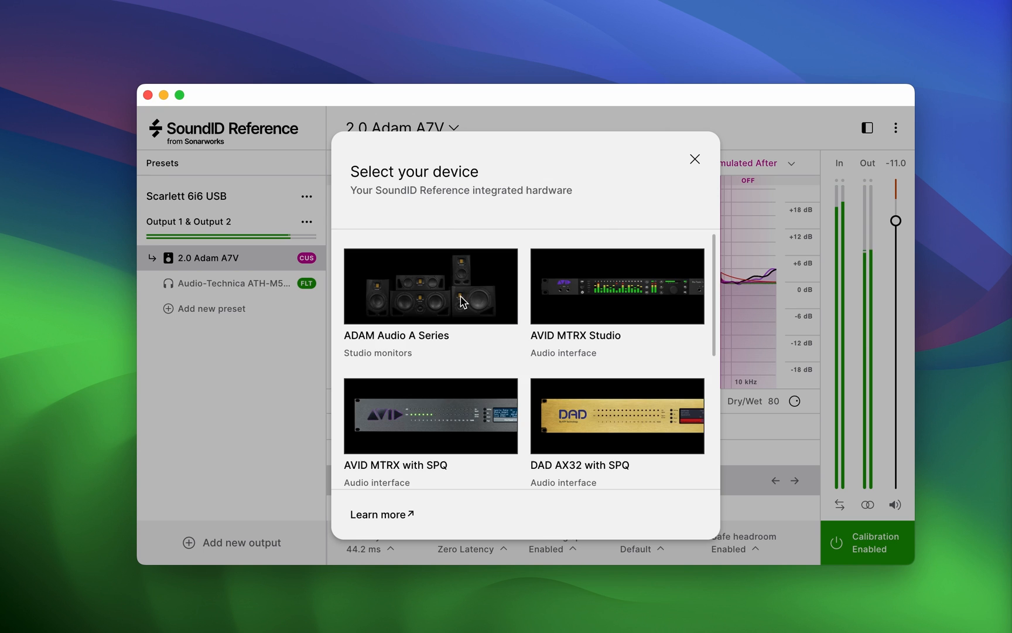
left_click(430, 286)
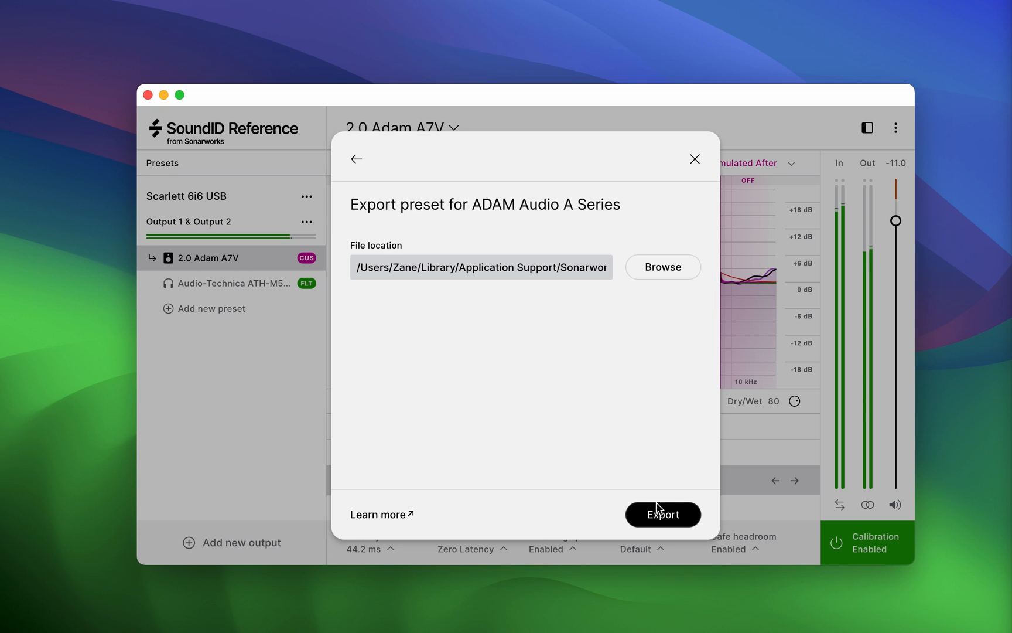
left_click(663, 515)
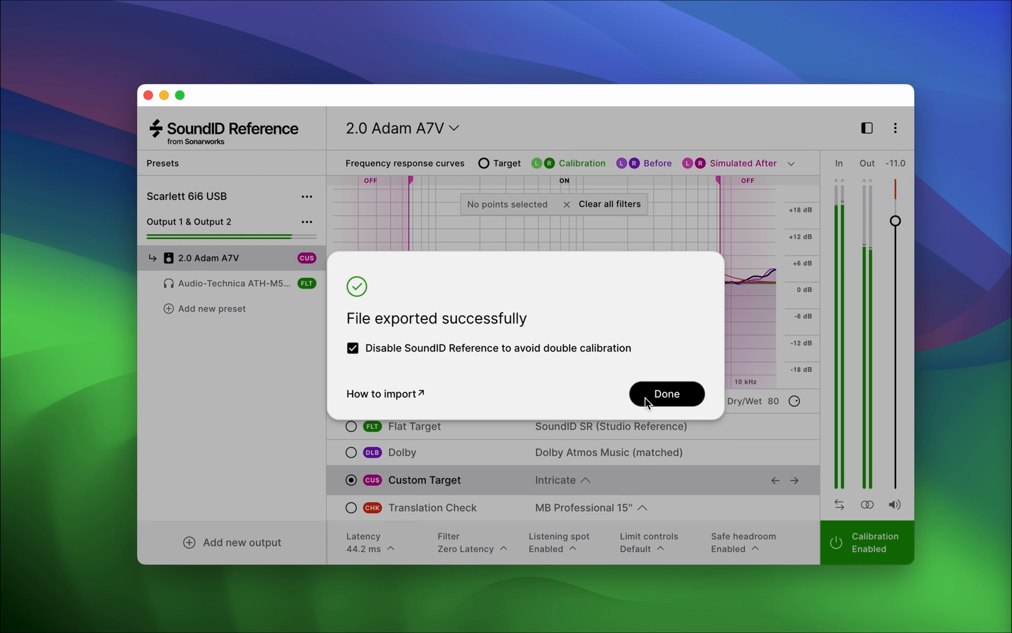
left_click(666, 394)
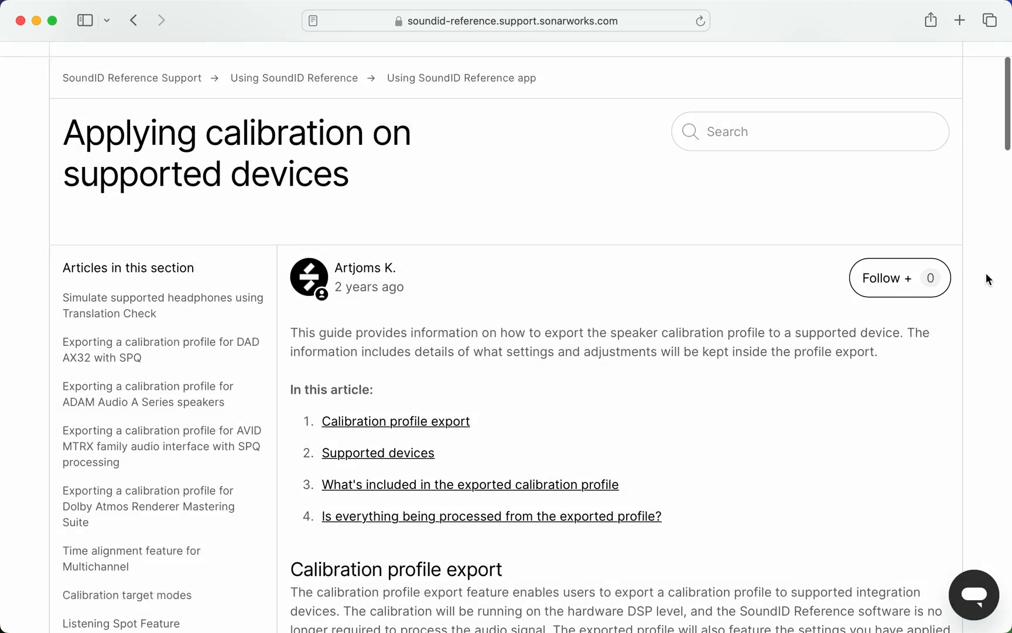
Step: Scroll the 'Applying calibration on supported devices' article down to the Supported devices section
scroll("down", 3)
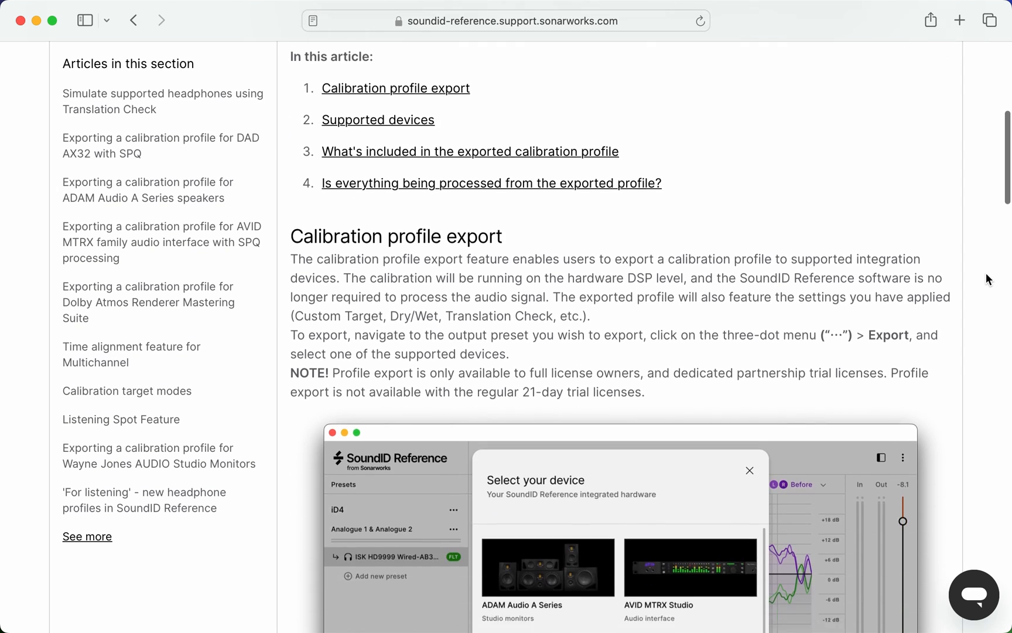
scroll("down", 3)
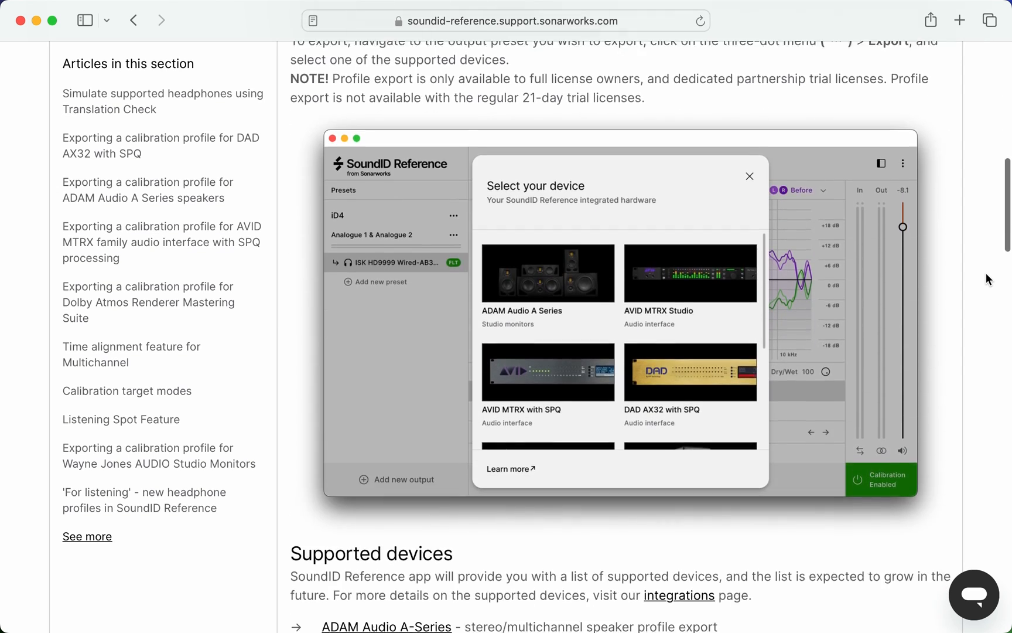
scroll("down", 3)
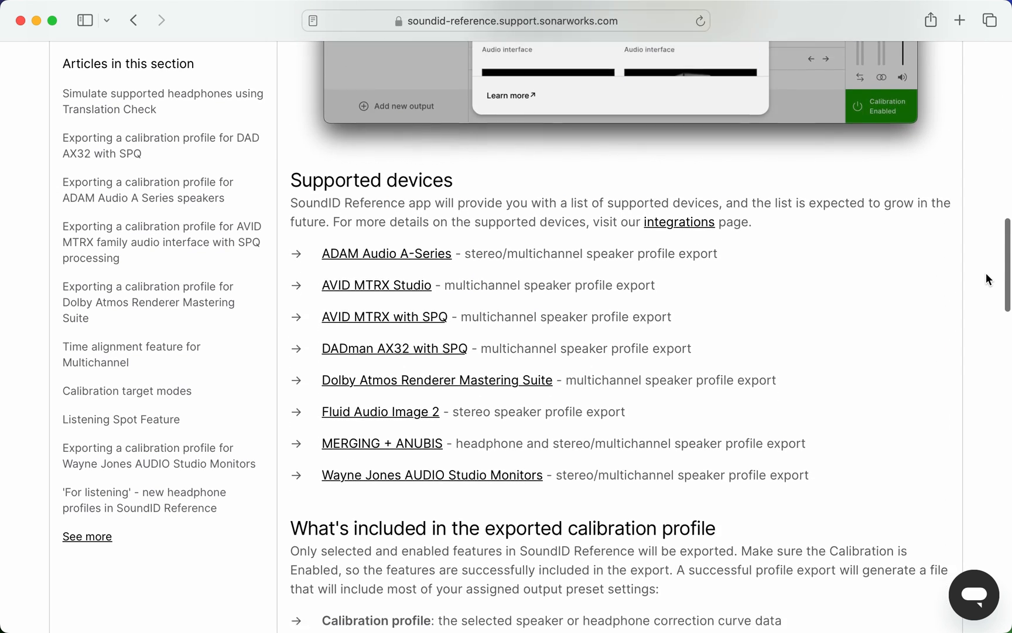
scroll("down", 3)
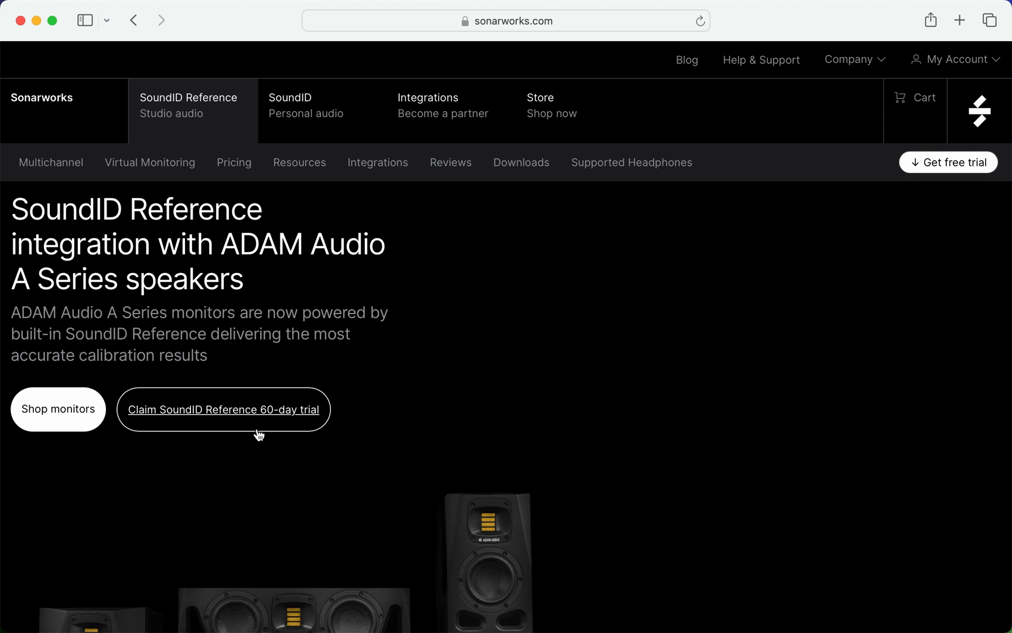
left_click(222, 410)
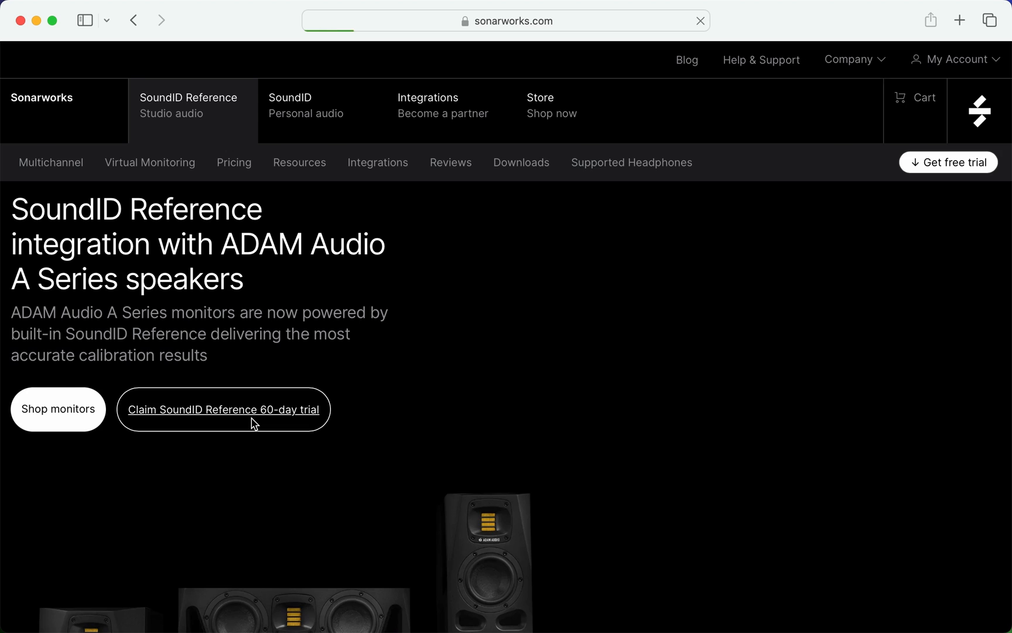
left_click(222, 409)
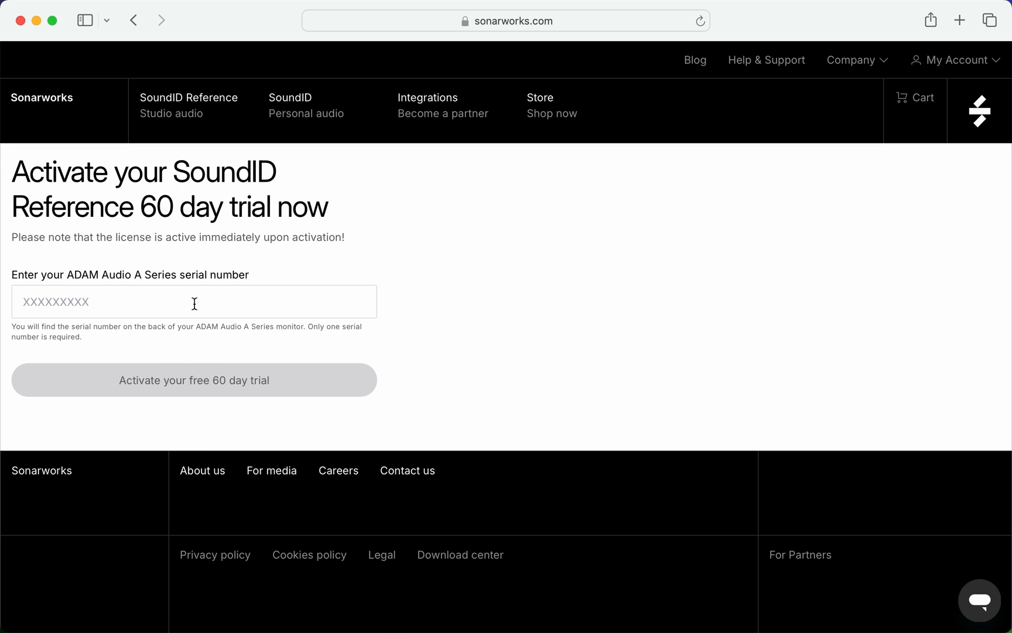
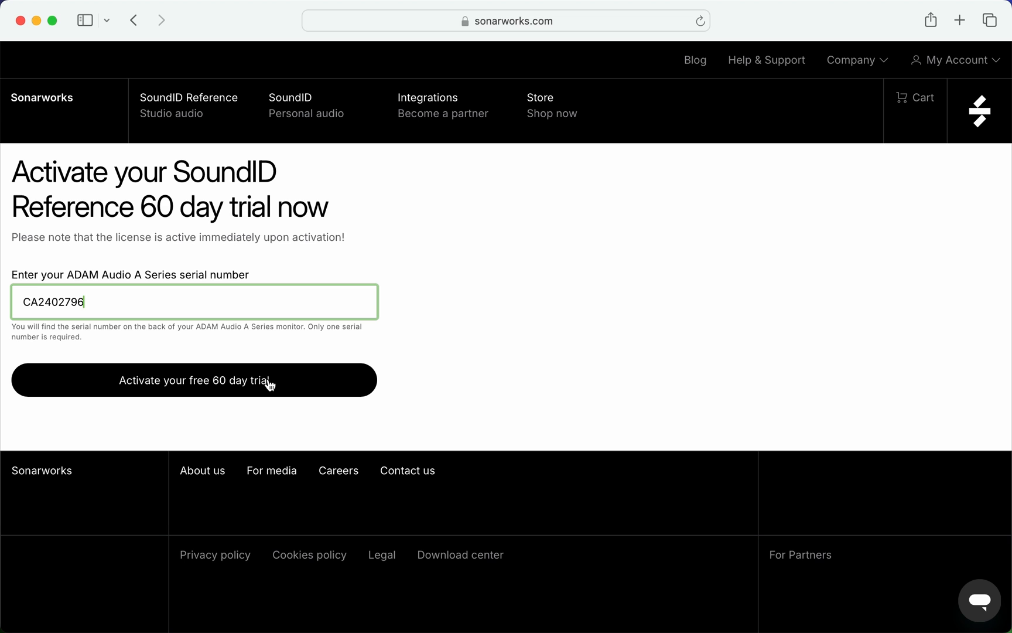
left_click(195, 380)
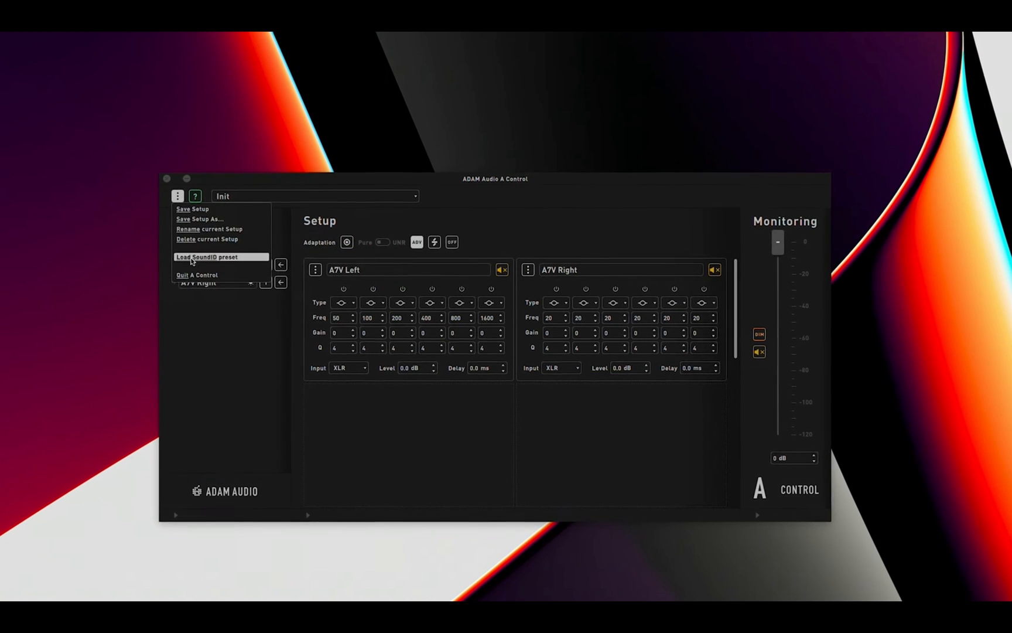
Step: Load the SoundID preset file A7V_Sonarworks_Measure - Flat.adam in A Control
left_click(208, 258)
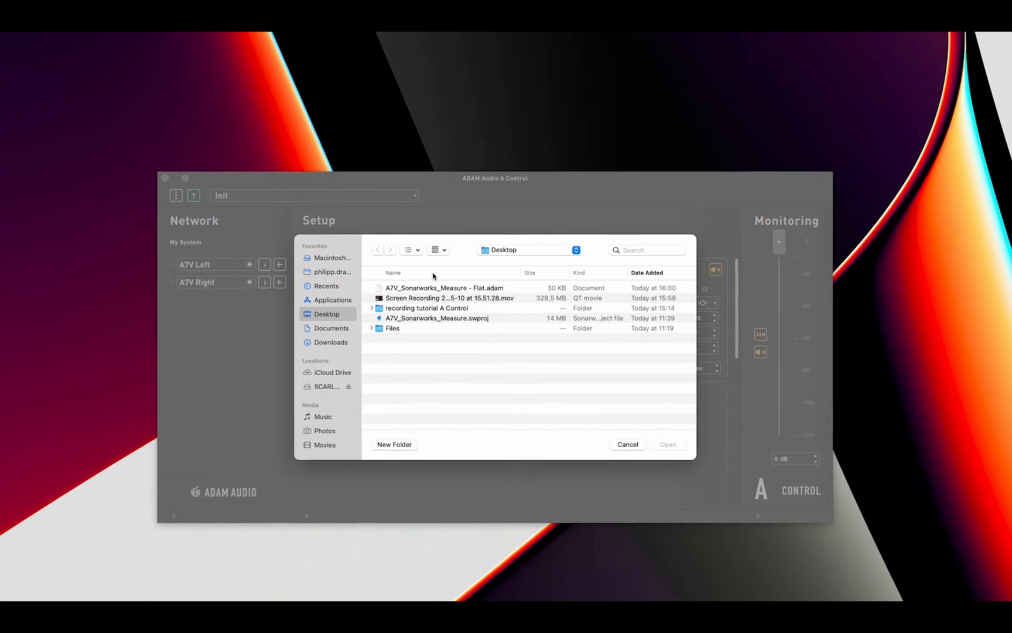
left_click(443, 287)
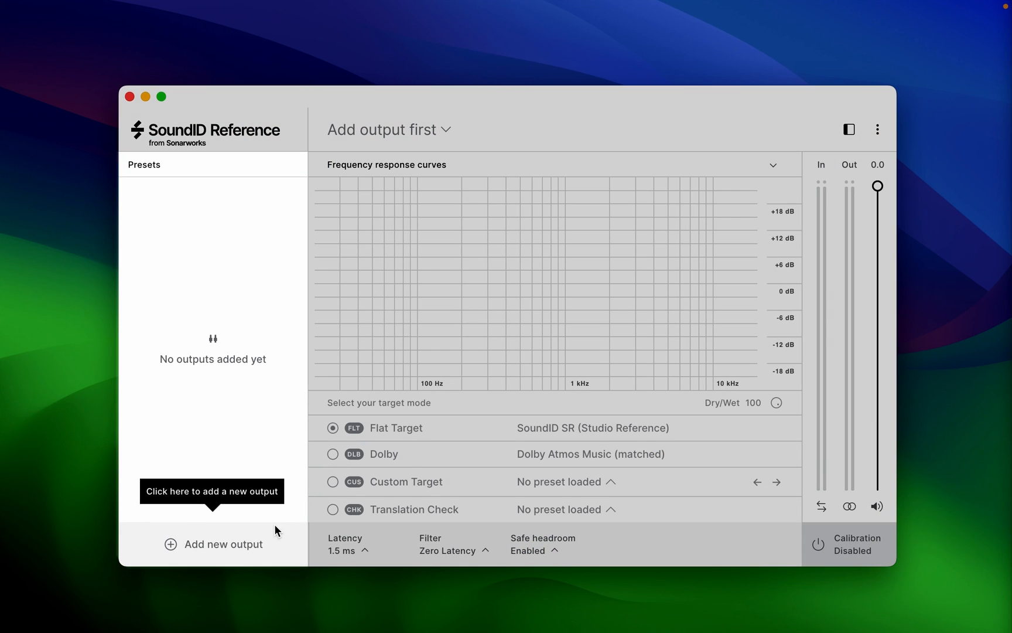
Step: Add Scarlett 6i6 USB on Outputs 1/2 and load the 2.0 Adam A7V.swproj profile
left_click(225, 544)
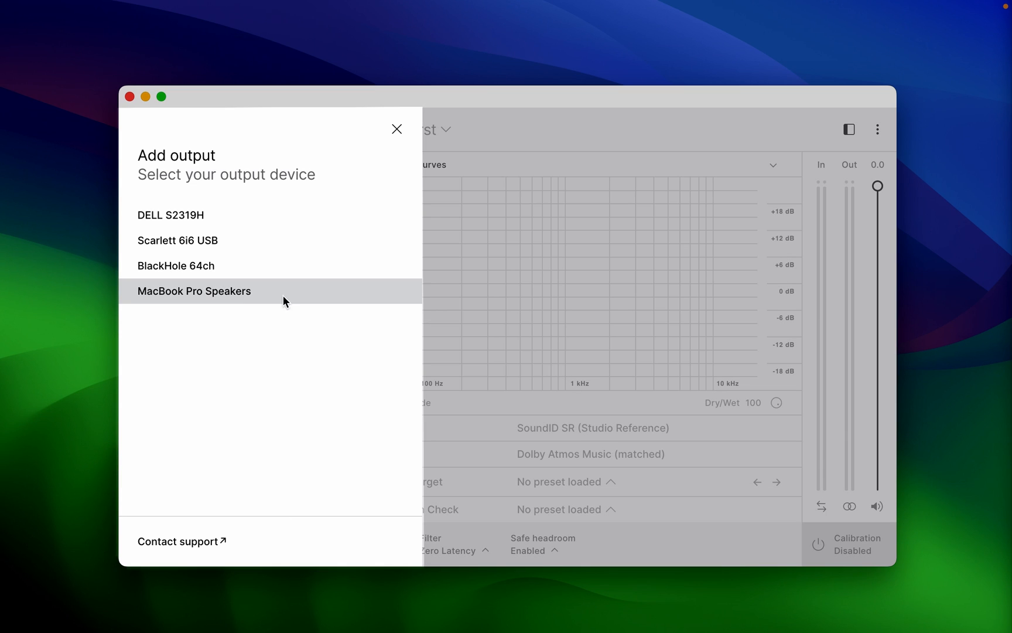
left_click(178, 240)
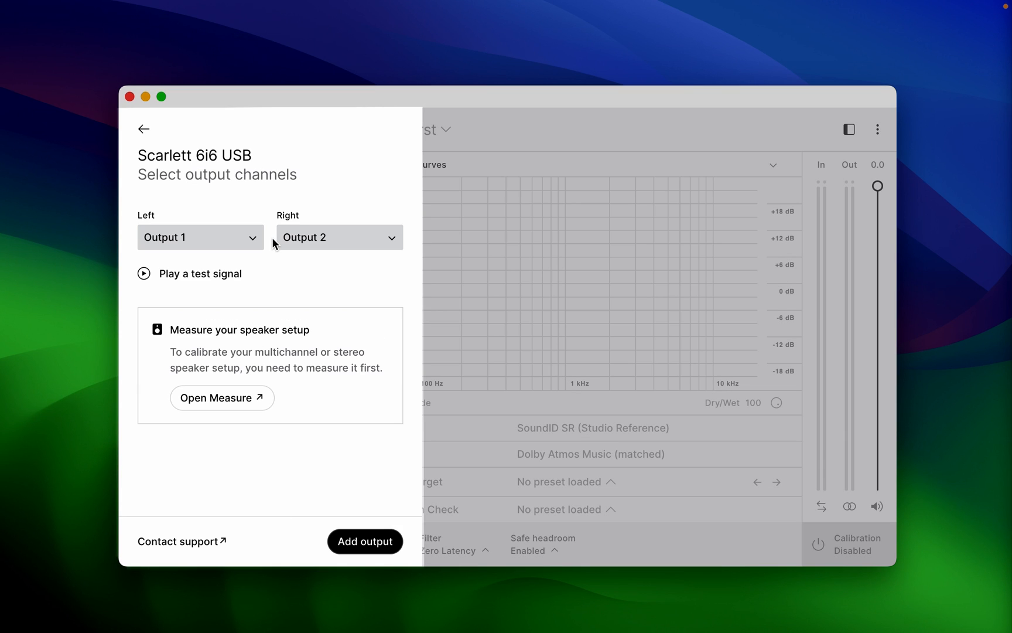
left_click(338, 236)
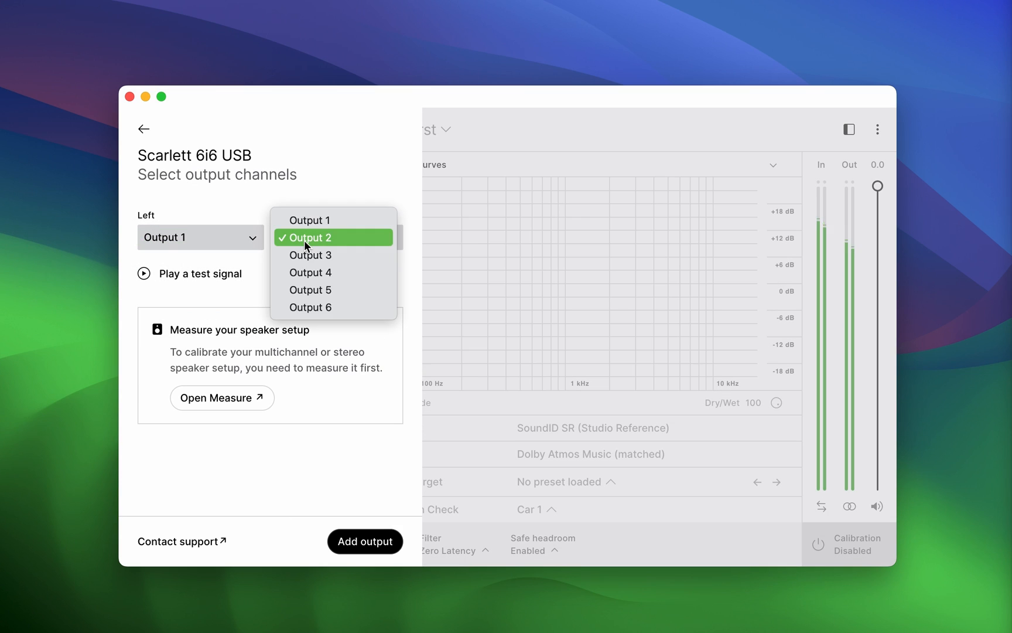
left_click(310, 237)
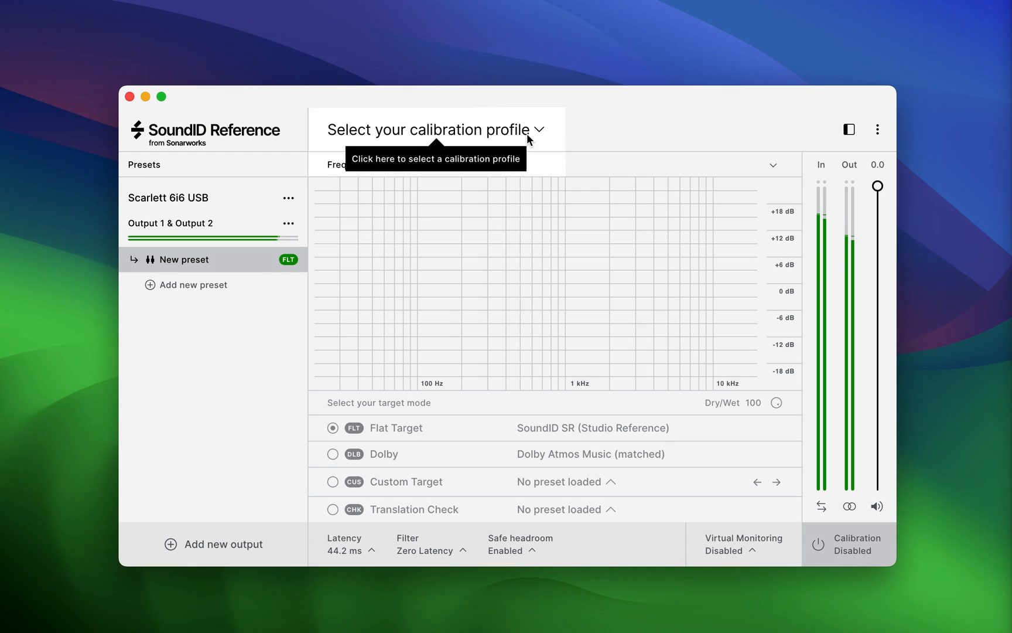
left_click(436, 129)
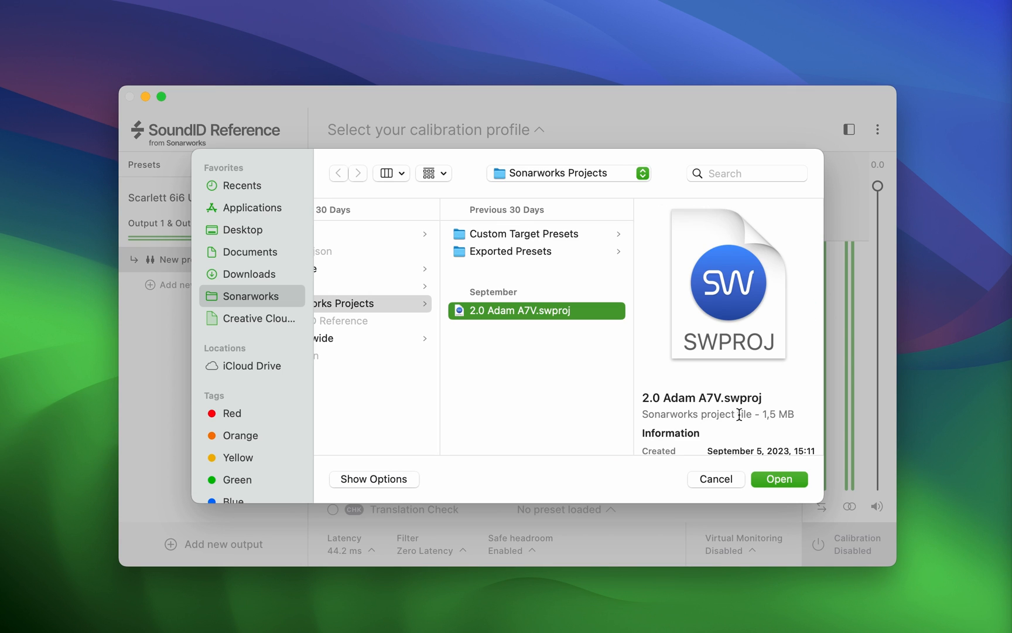
left_click(778, 479)
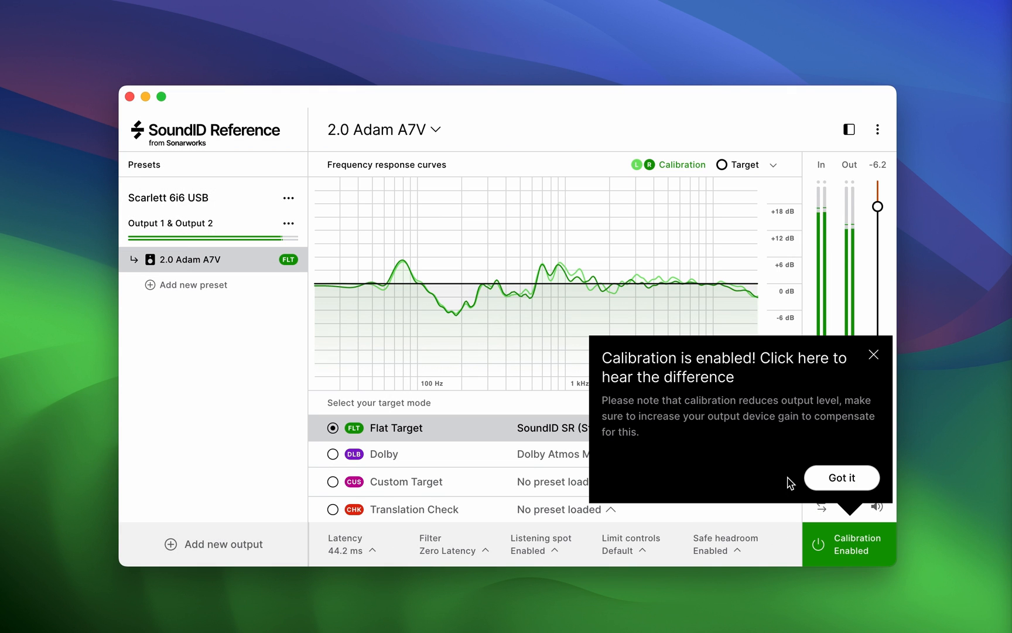
Step: Dismiss the calibration notice and start exporting the 2.0 Adam A7V preset to ADAM Audio A Series
left_click(842, 478)
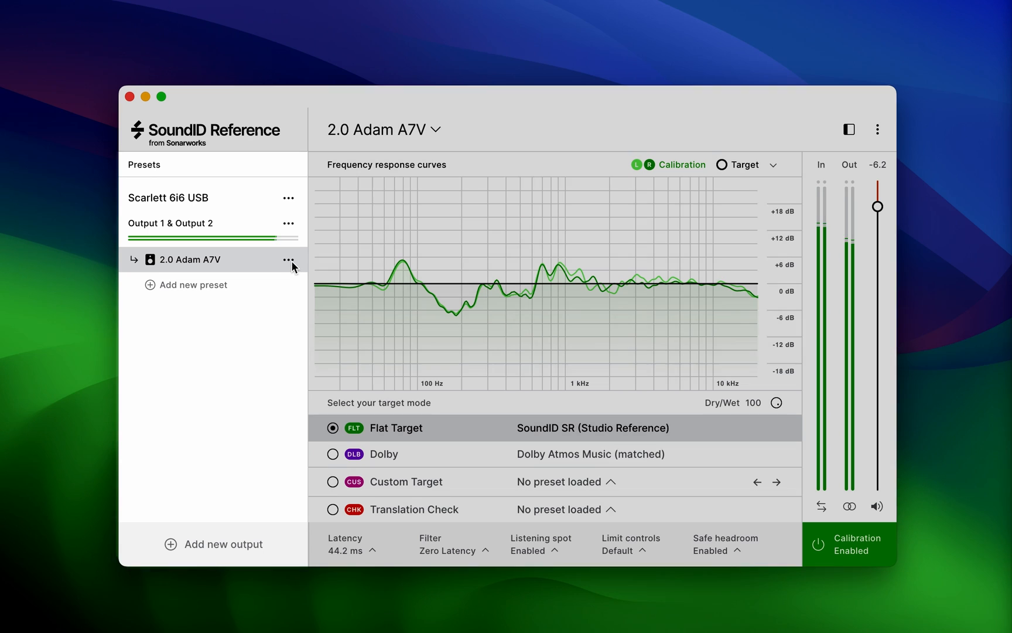
left_click(289, 260)
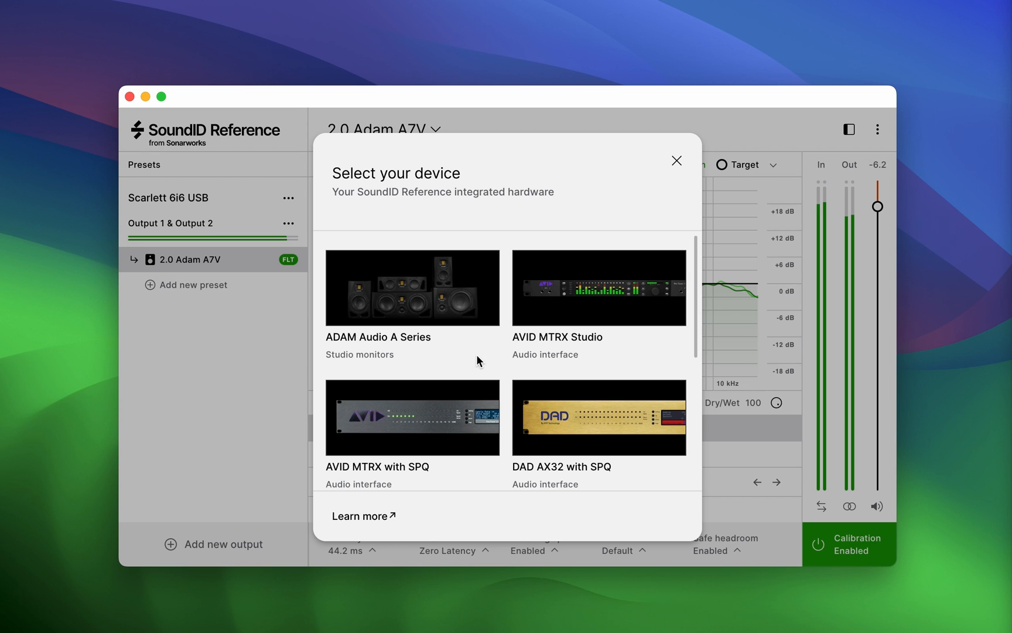
mouse_move(455, 318)
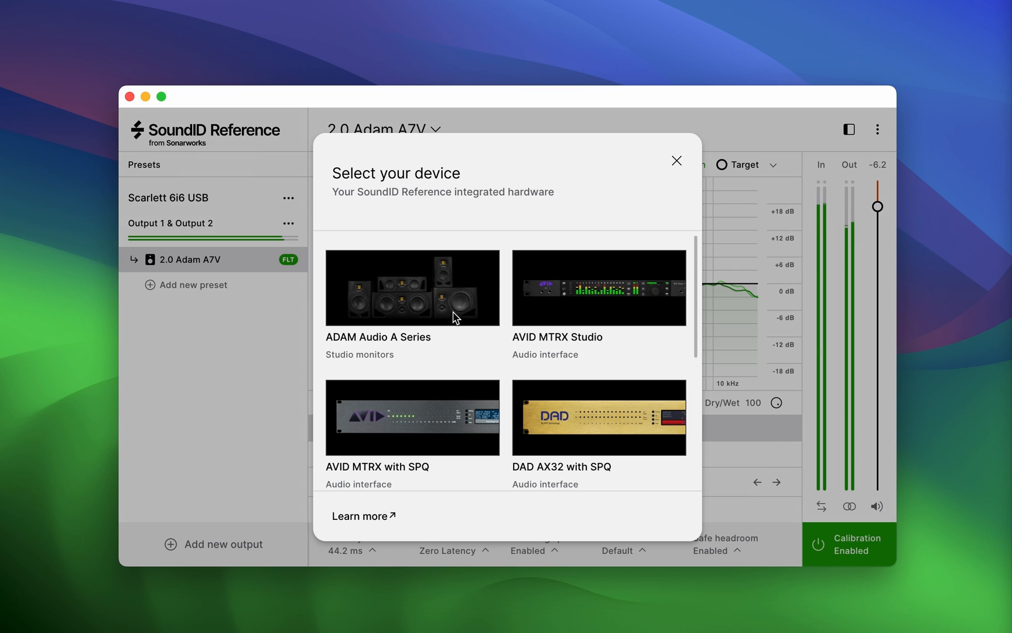
left_click(411, 287)
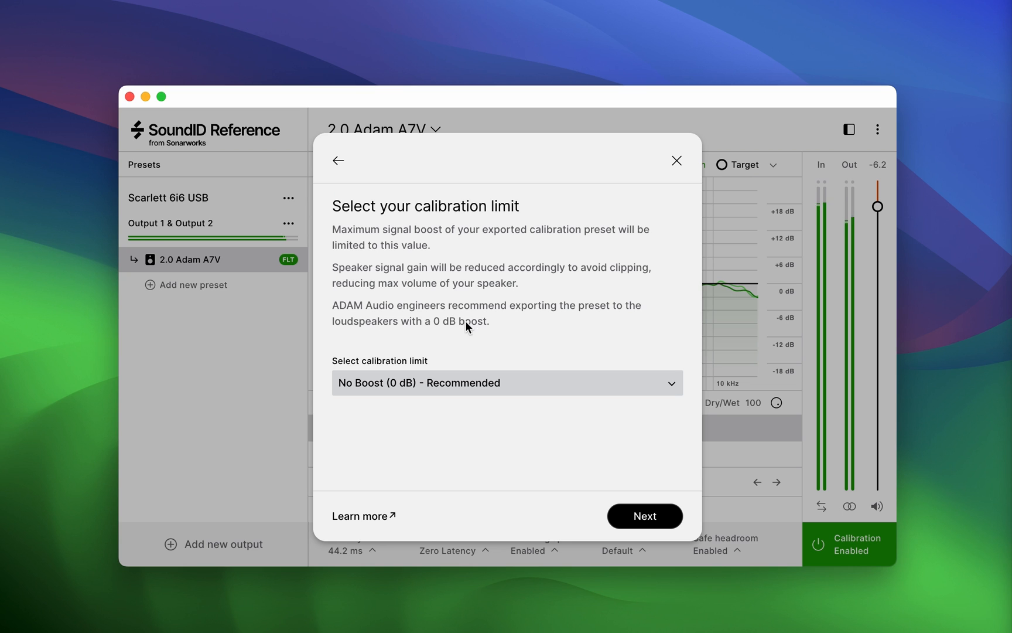
Step: Keep the calibration limit at No Boost (0 dB) - Recommended and continue to file location
left_click(507, 382)
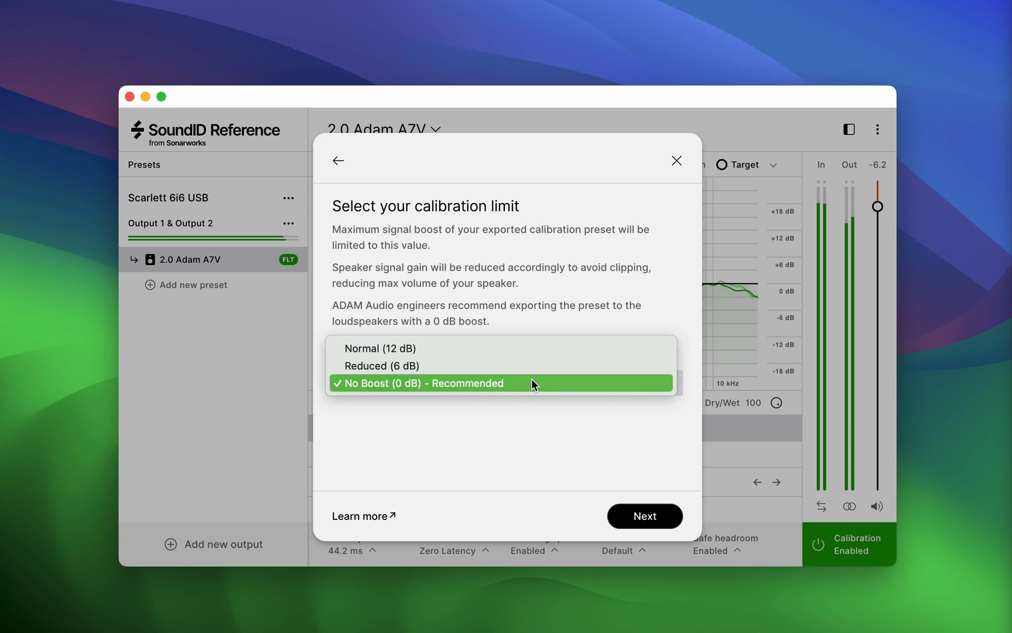
mouse_move(544, 348)
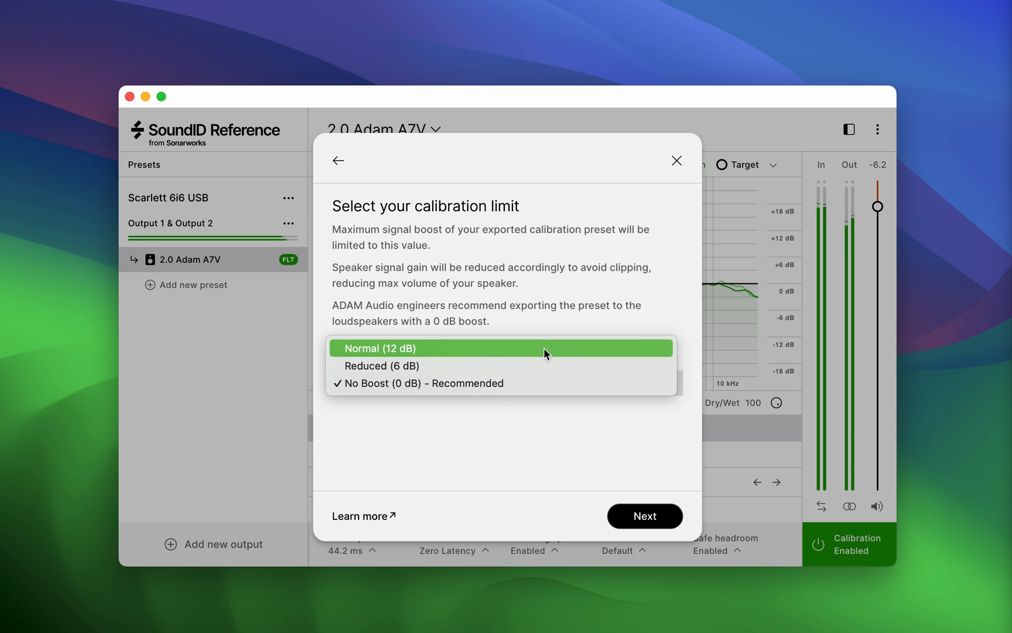
mouse_move(523, 383)
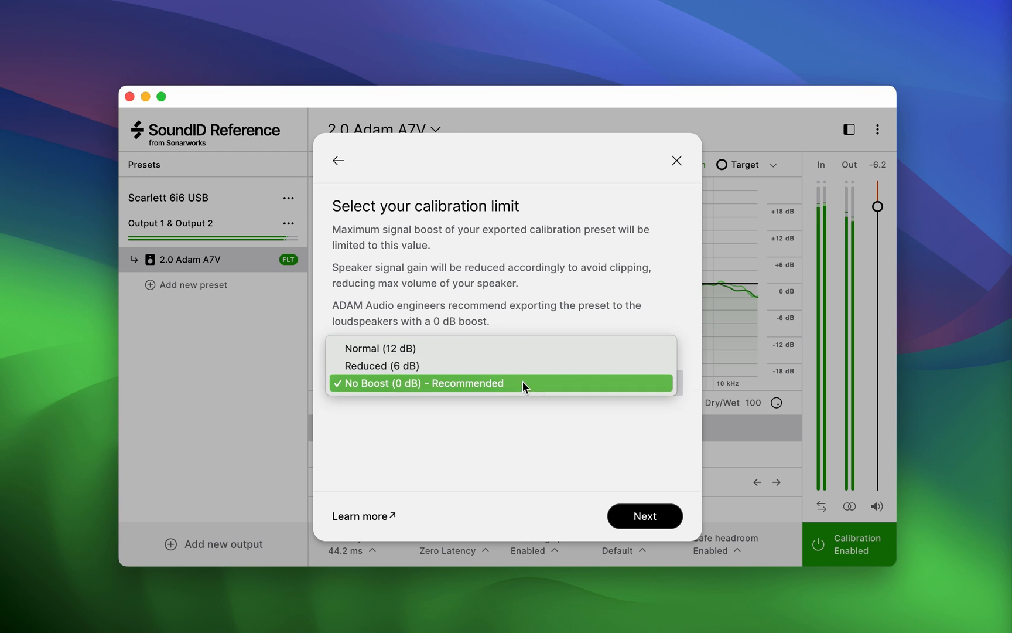
left_click(422, 382)
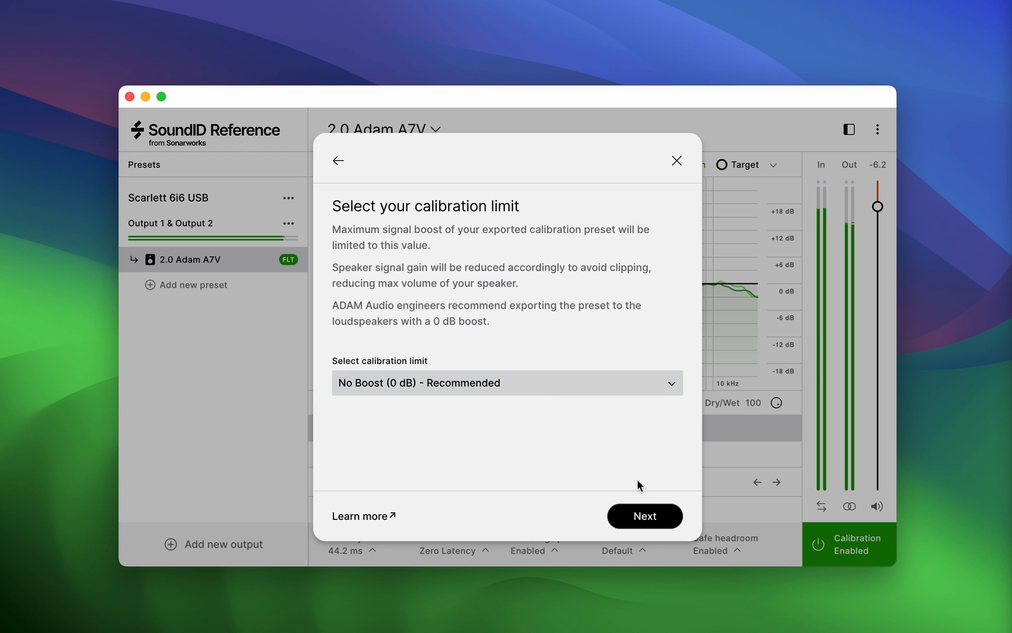
left_click(644, 516)
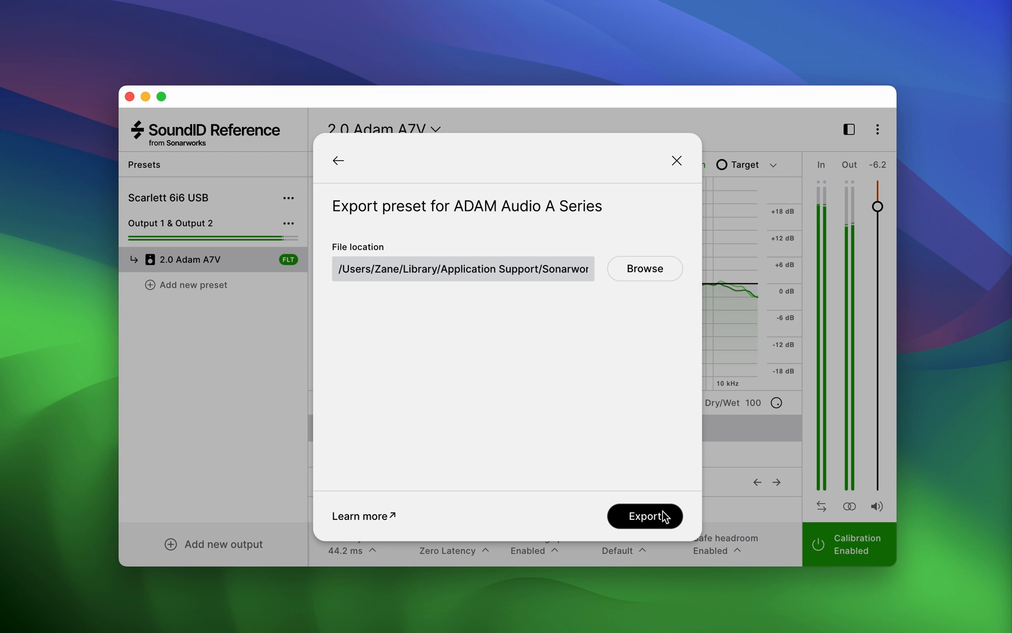
left_click(644, 268)
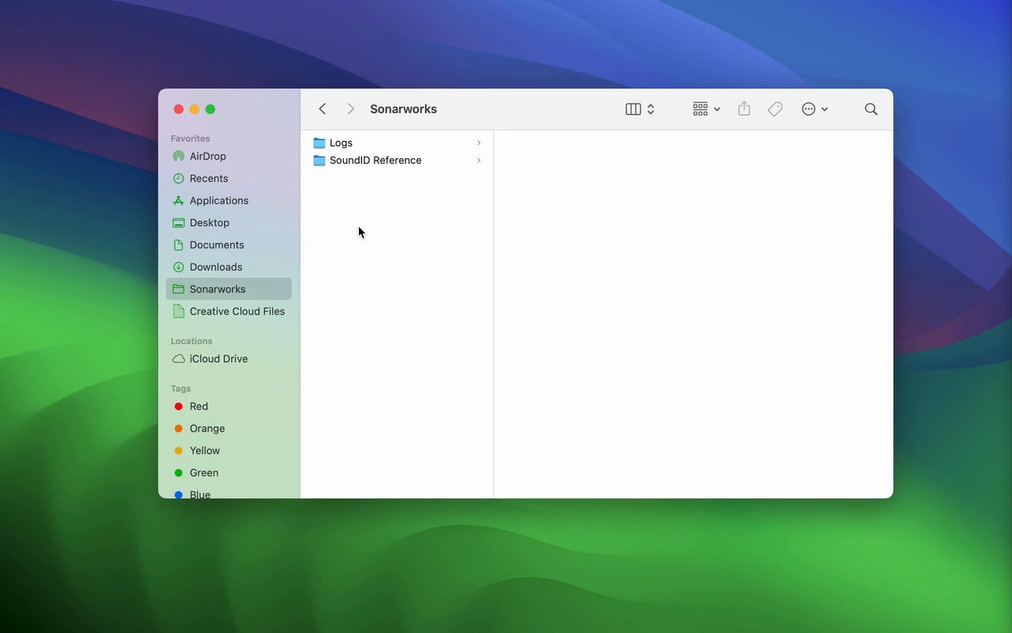
mouse_move(378, 176)
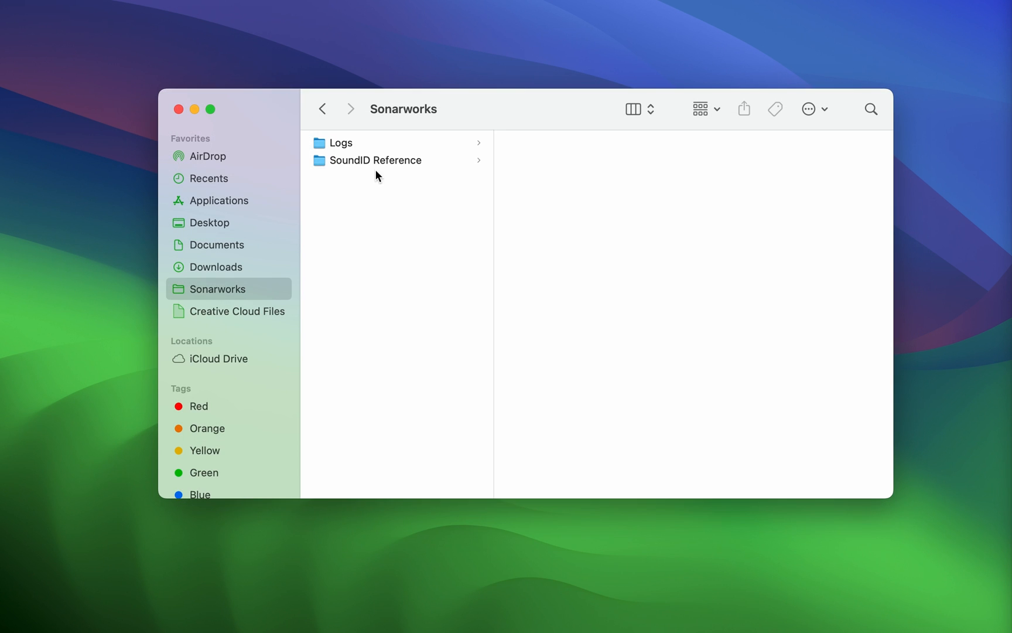
left_click(379, 160)
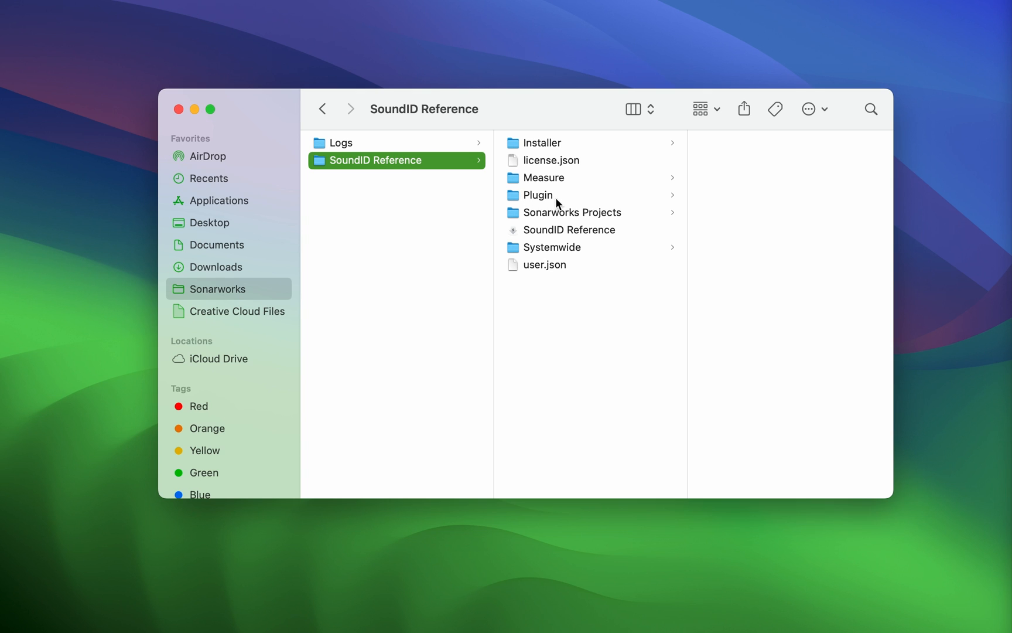
left_click(573, 212)
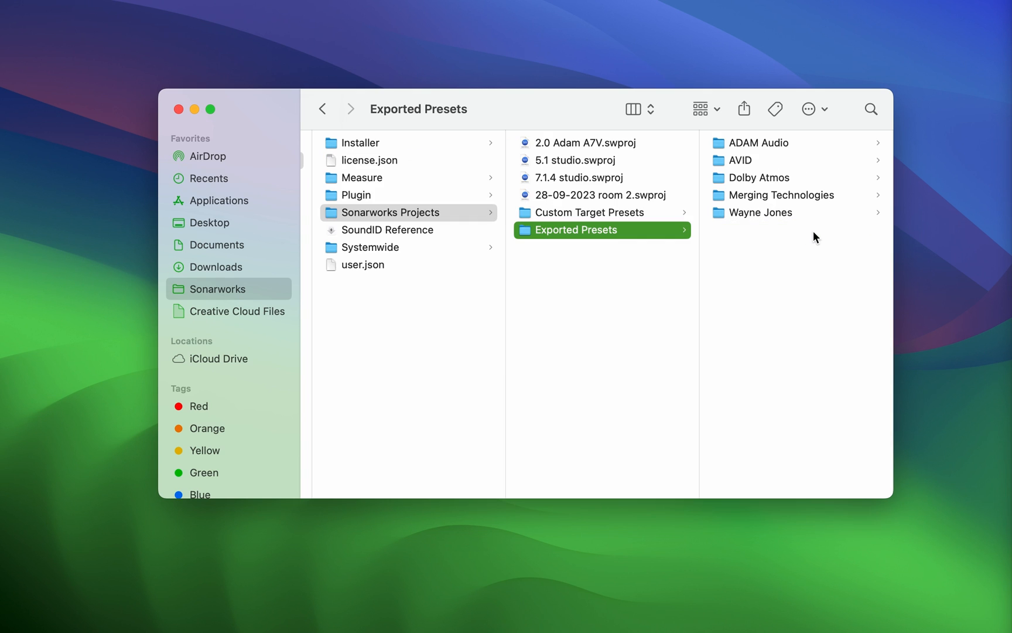
left_click(758, 143)
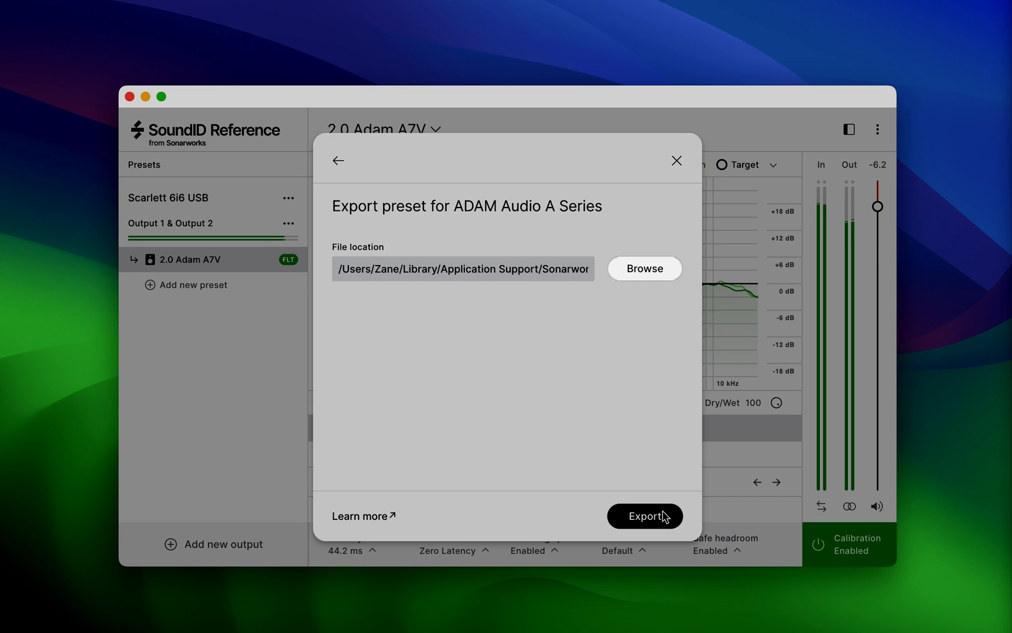
Step: Export the preset file and finish with double-calibration disabling left checked
left_click(644, 516)
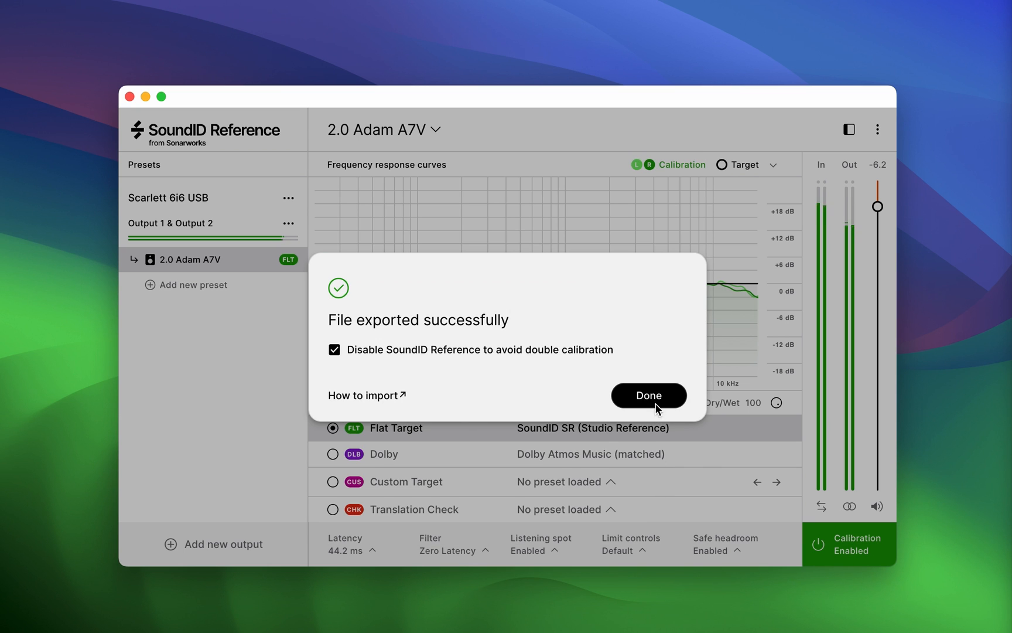
left_click(648, 394)
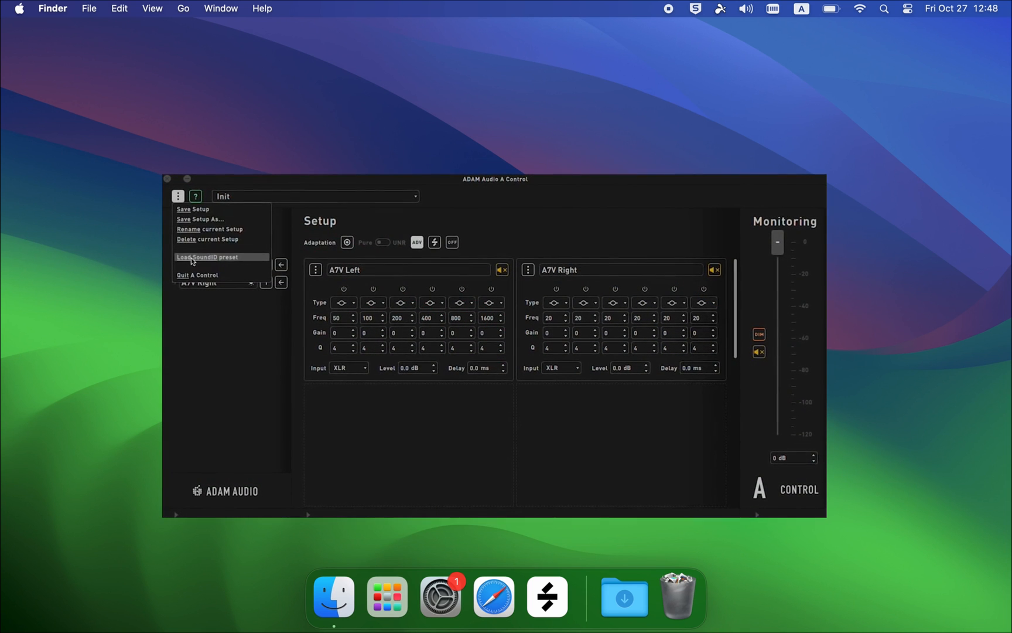
Step: Load the 'A7V_Sonarworks_Measure - Flat.adam' preset in A Control and assign the right-channel speaker
left_click(205, 257)
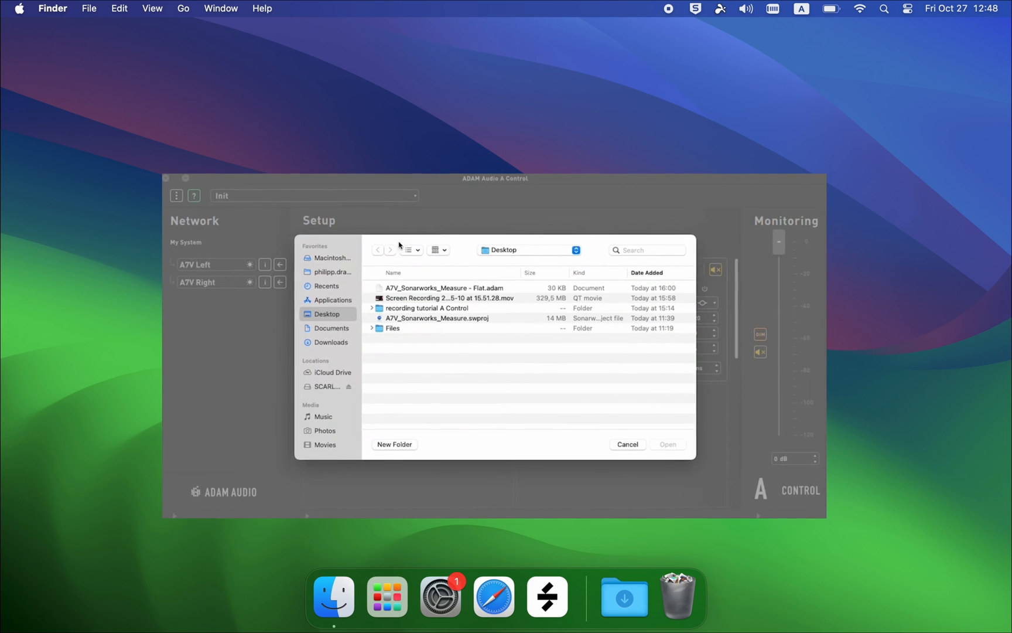
left_click(444, 287)
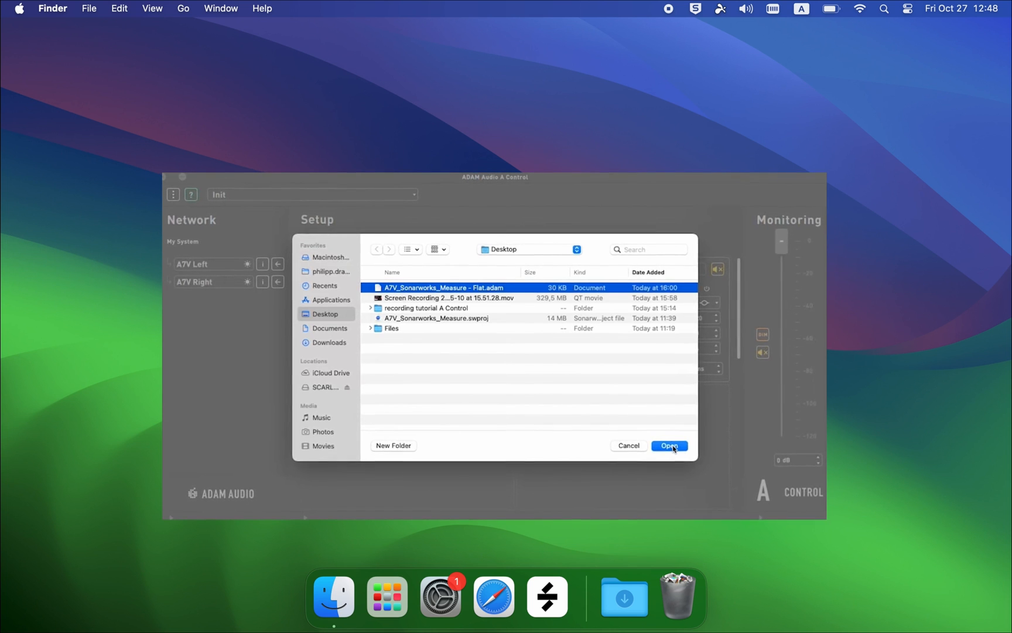
left_click(669, 445)
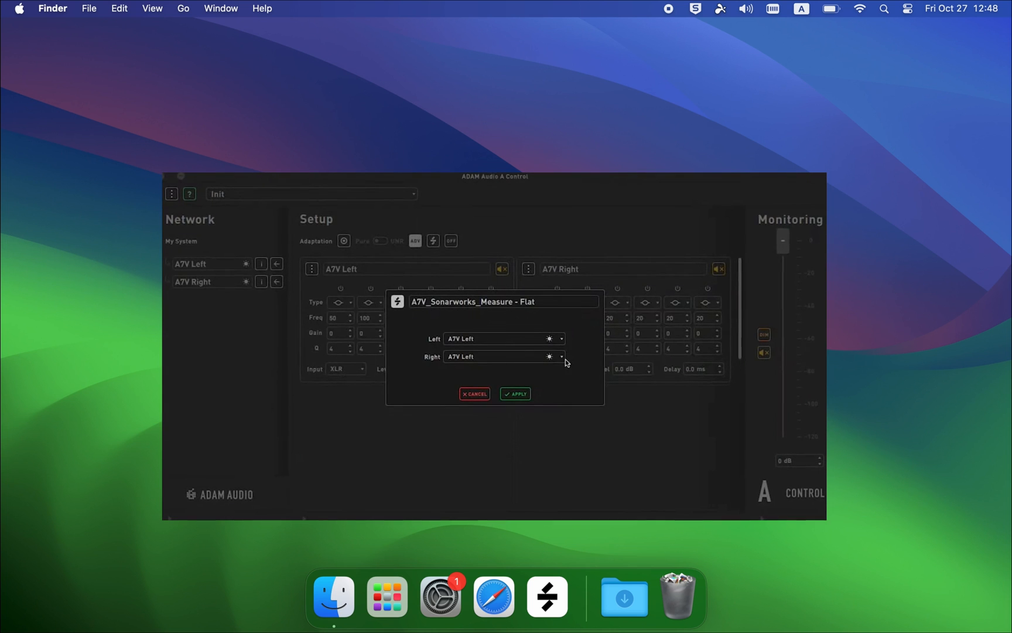
left_click(560, 356)
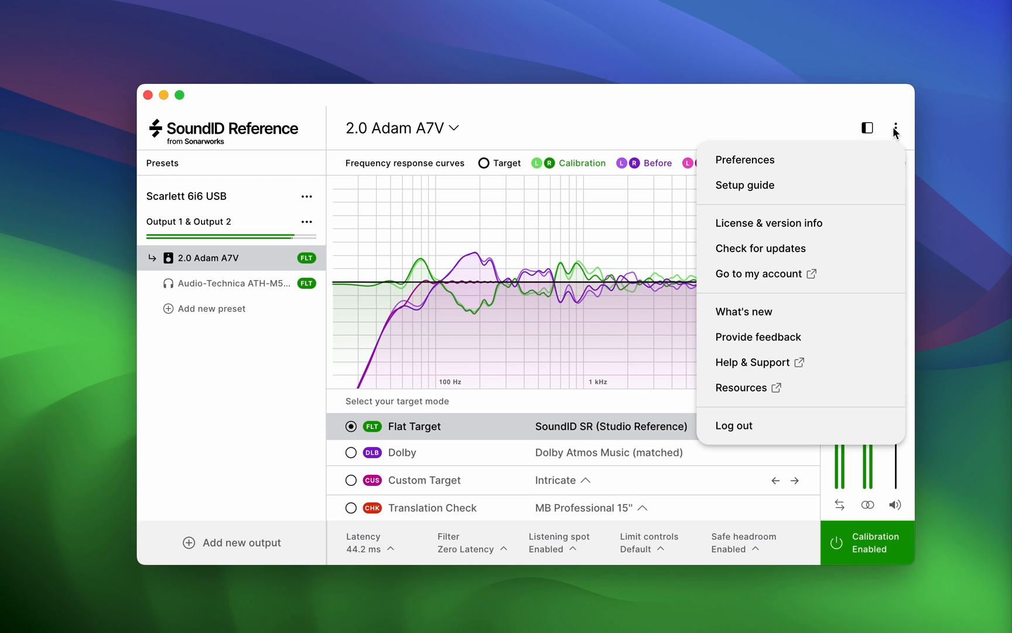
mouse_move(828, 166)
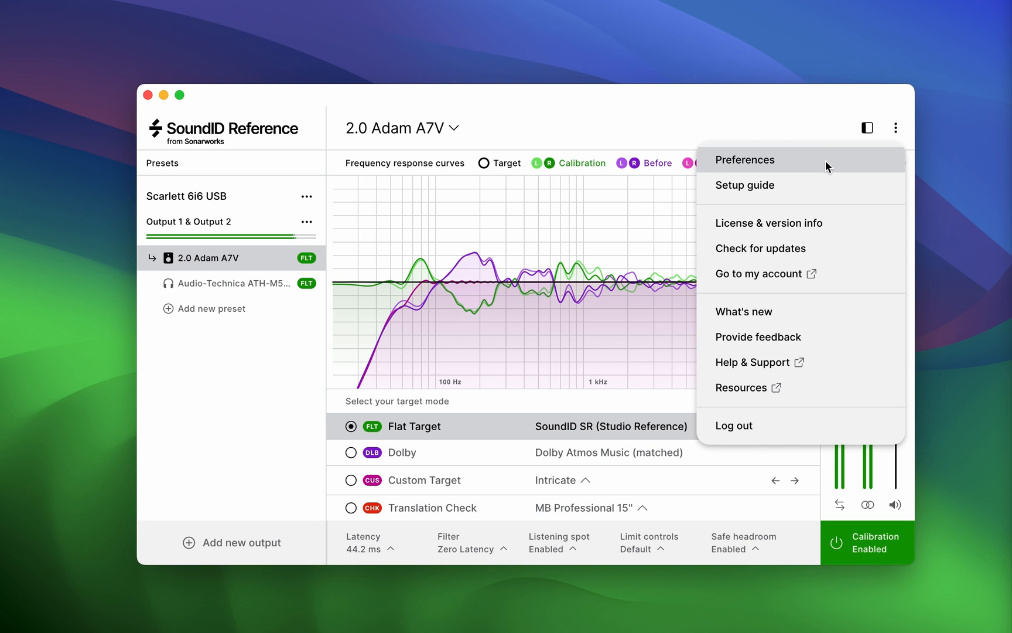
Step: Switch off 'Launch on startup' in SoundID Reference Preferences
left_click(745, 159)
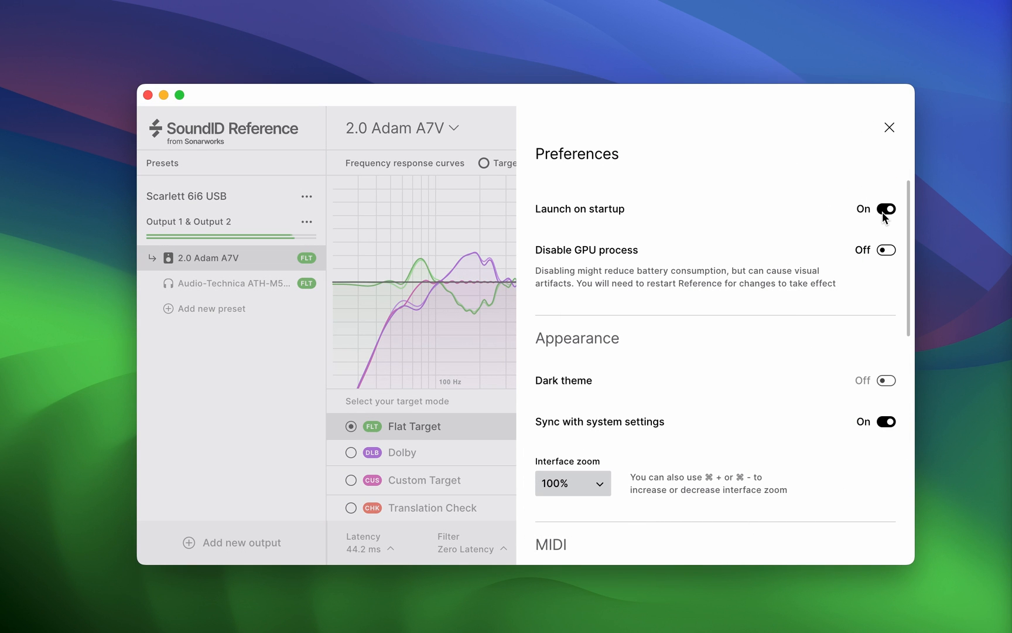
left_click(886, 208)
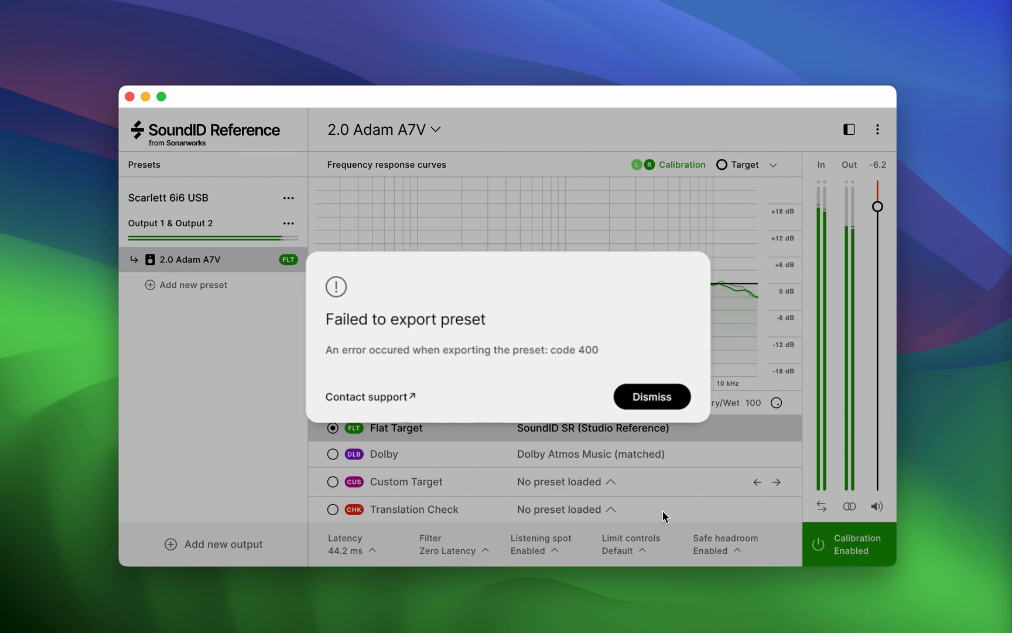
Step: Search SoundID support for 'profile export error' and scroll to the article's supported devices list
left_click(366, 396)
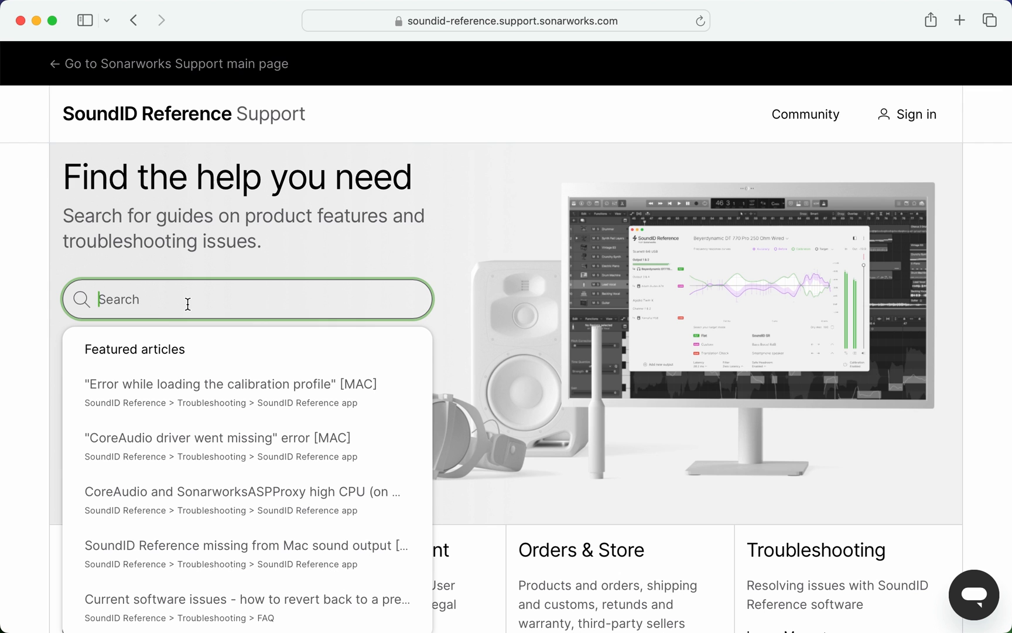
type("profile export")
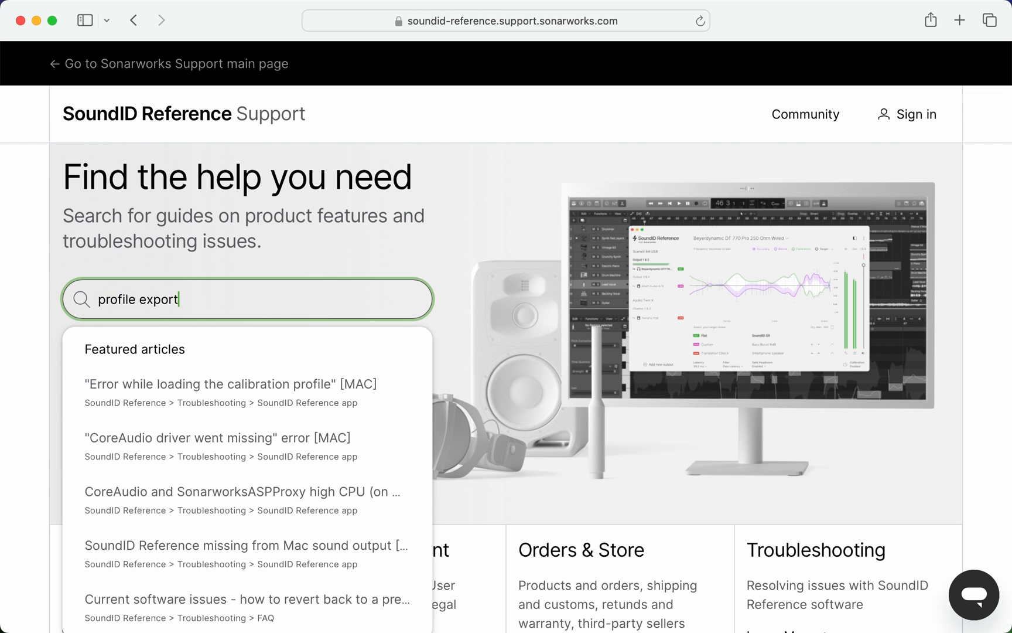
type("error")
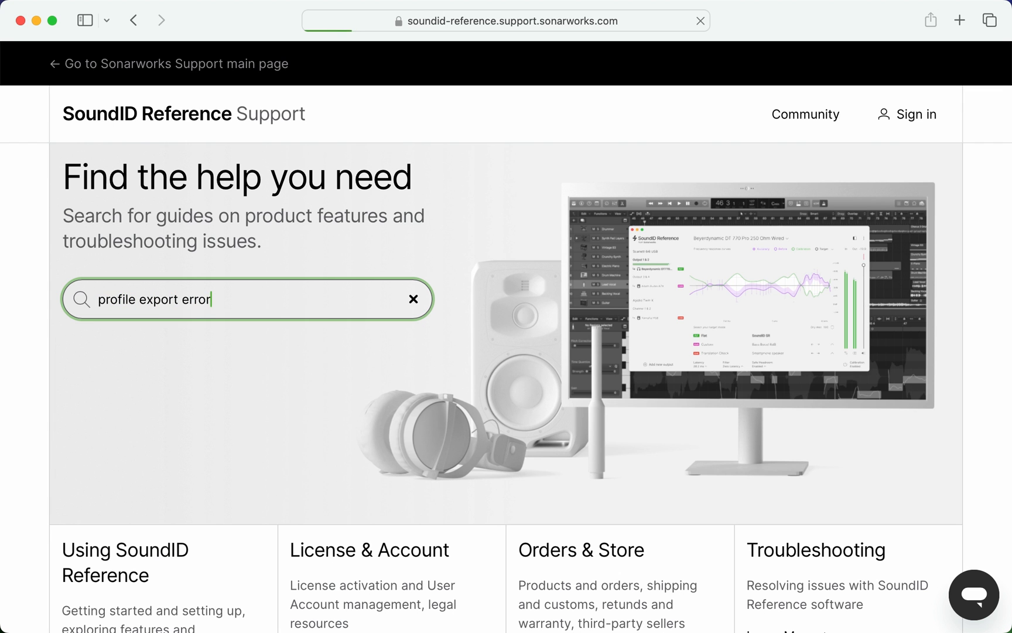
key("Enter")
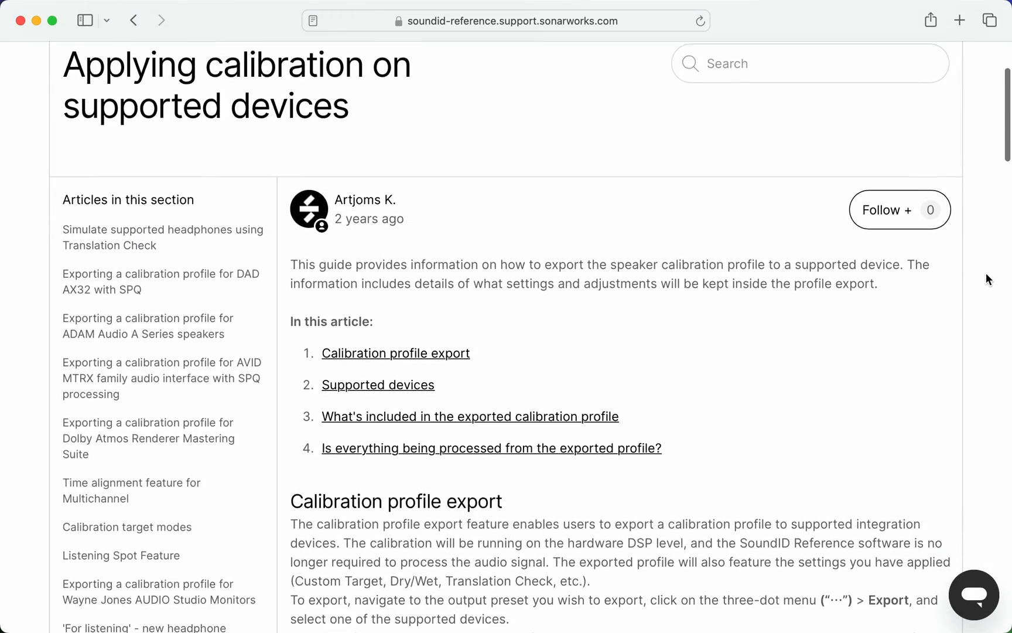
scroll("down", 3)
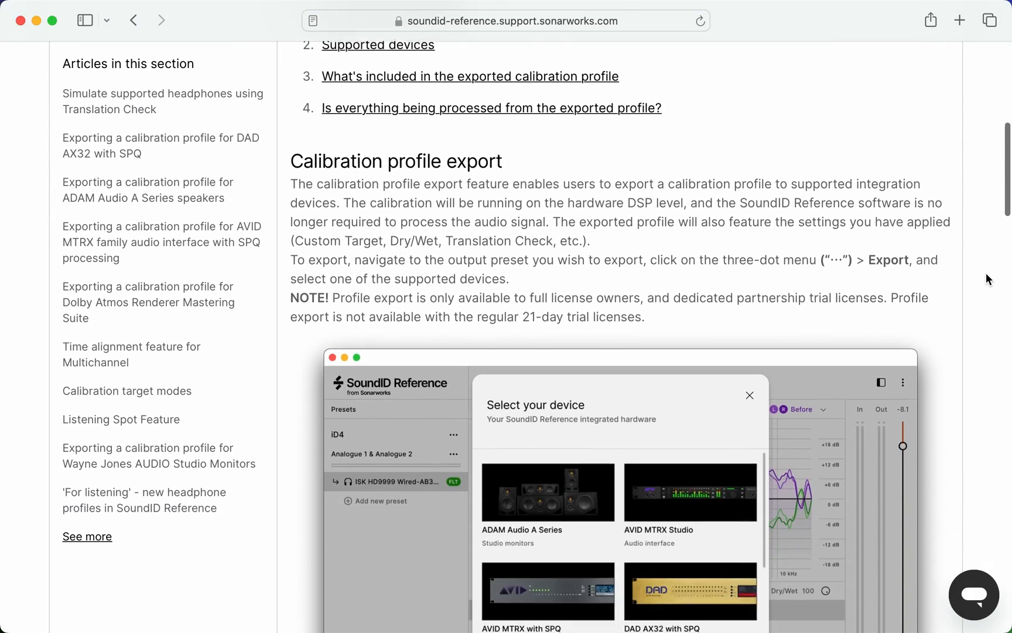
scroll("down", 3)
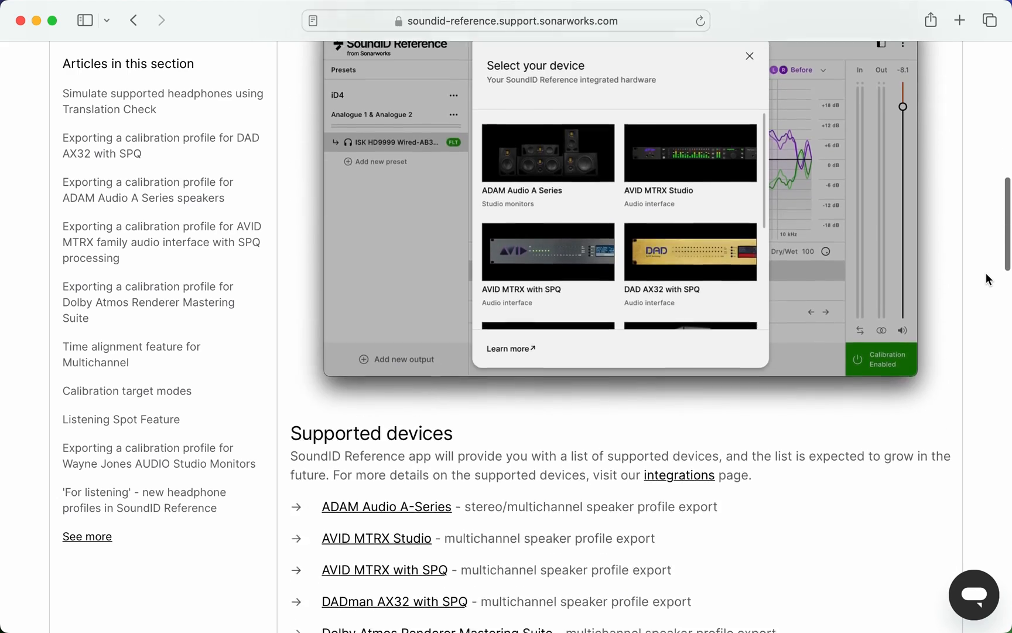